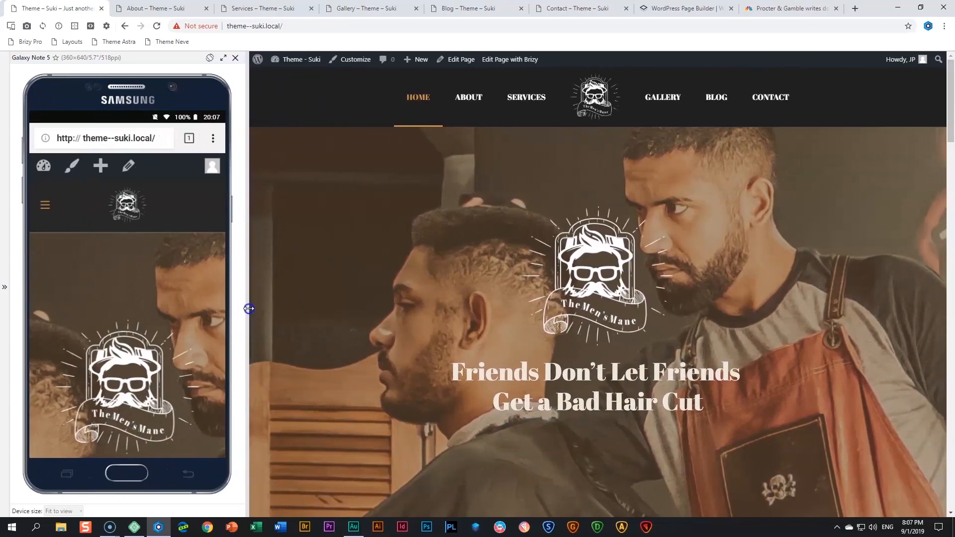
mouse_move(287, 314)
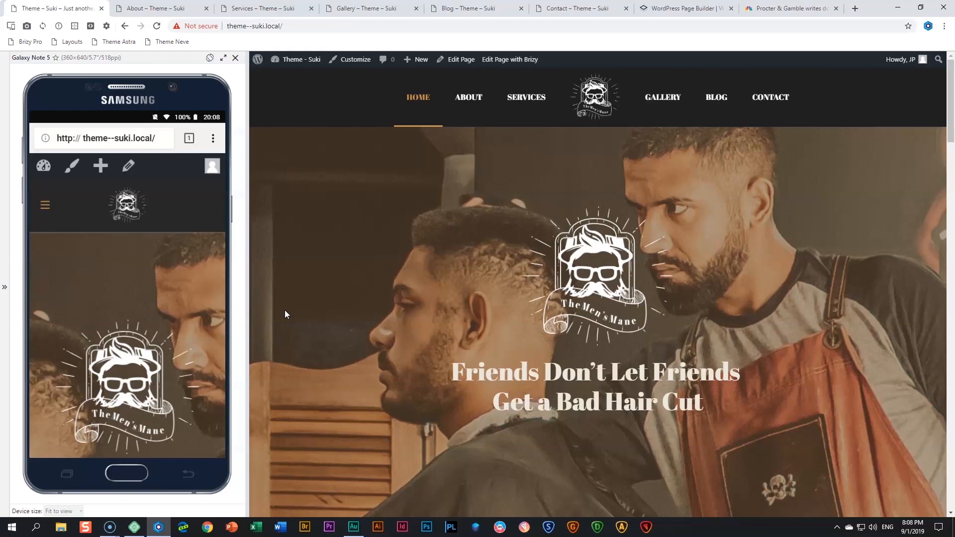
mouse_move(627, 115)
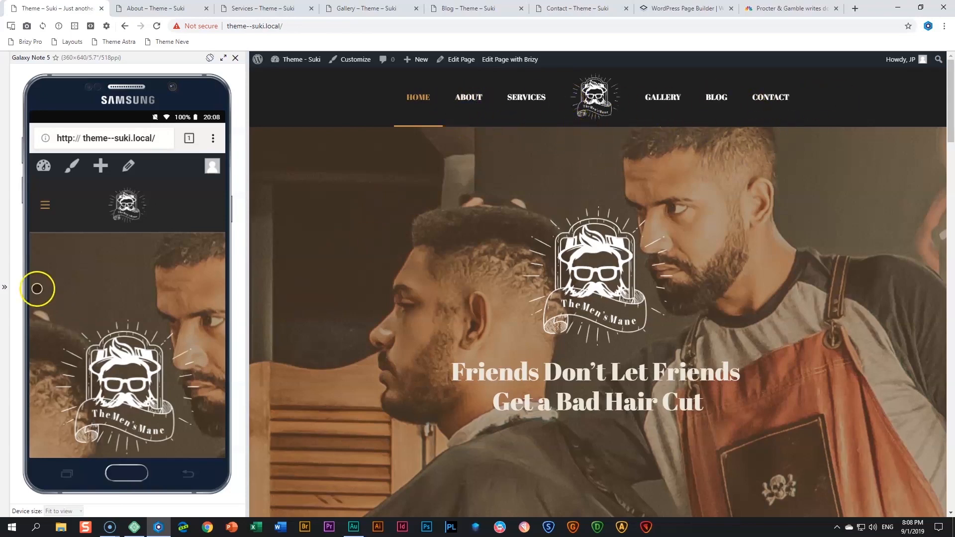
Scroll the Suki barber home page on phone and desktop to the hours-and-location footer.
click(44, 204)
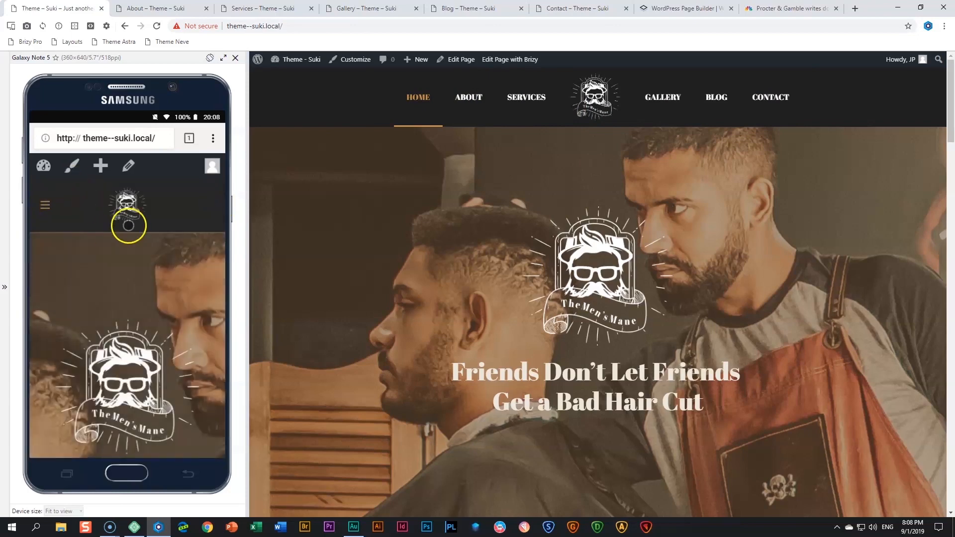
scroll(down, 3)
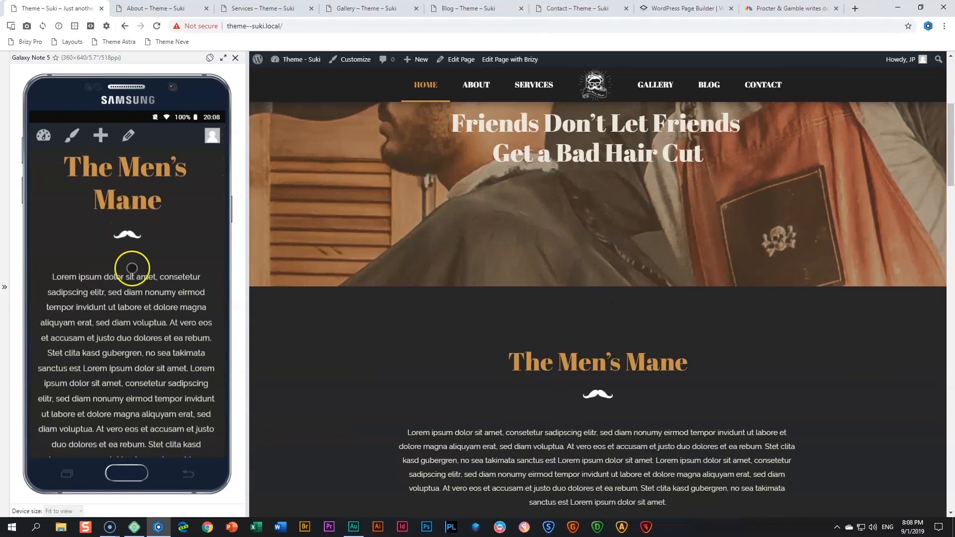
scroll(down, 3)
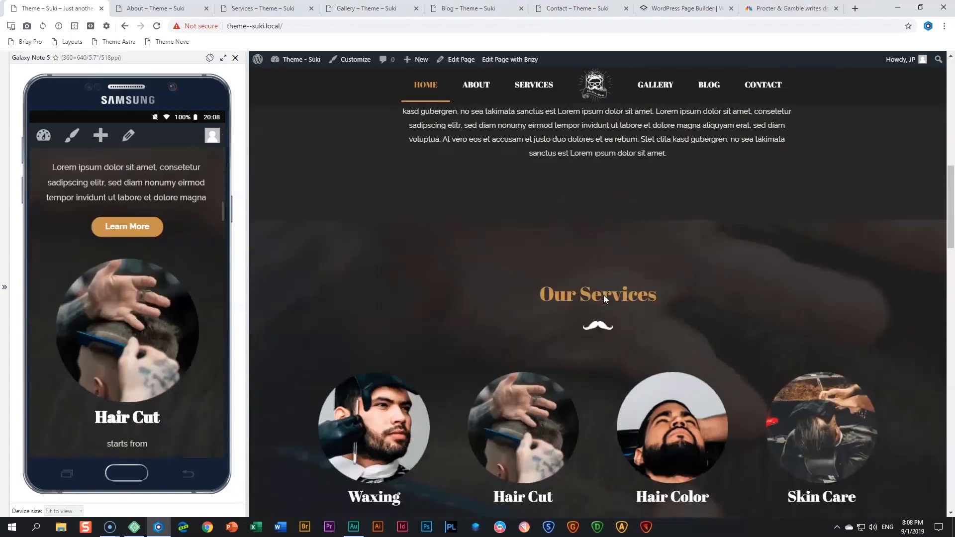
scroll(down, 3)
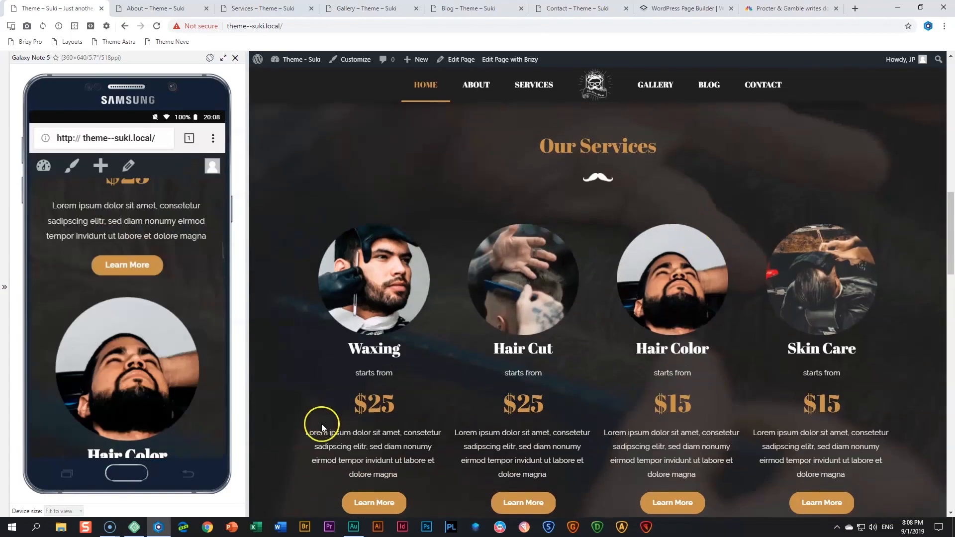
mouse_move(541, 364)
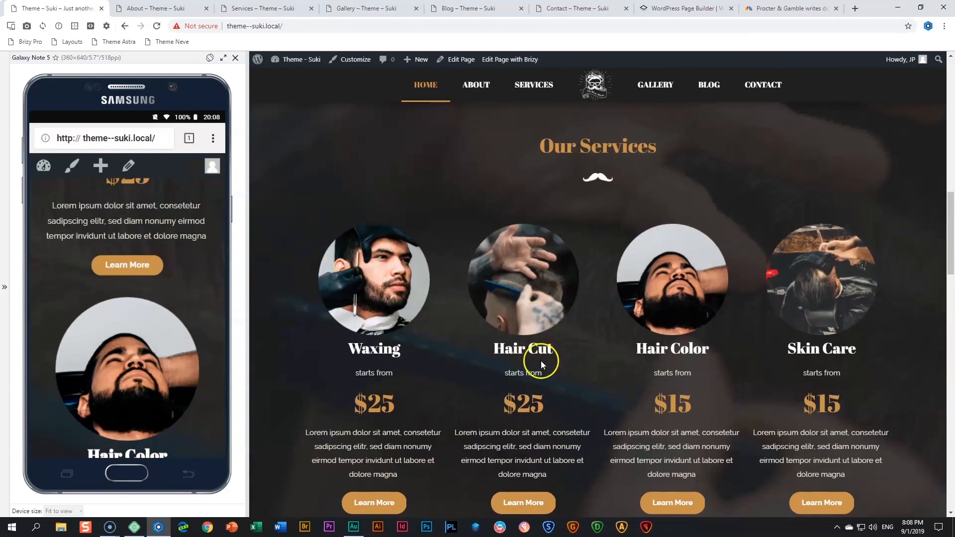
scroll(down, 3)
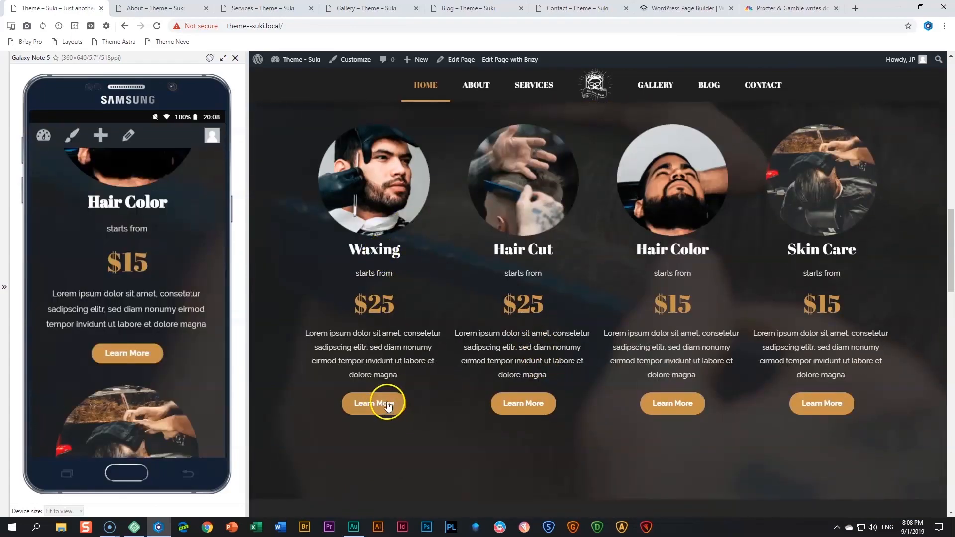
scroll(down, 3)
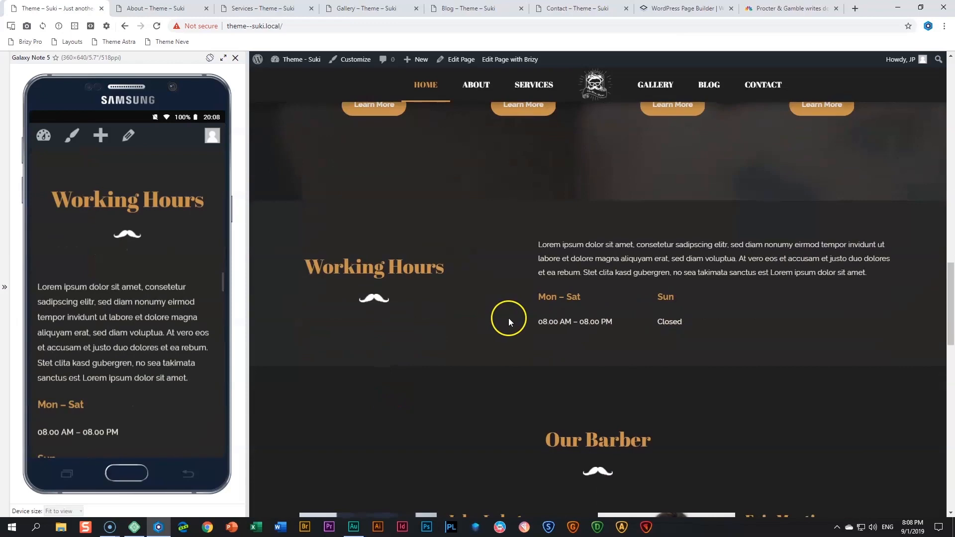
scroll(down, 3)
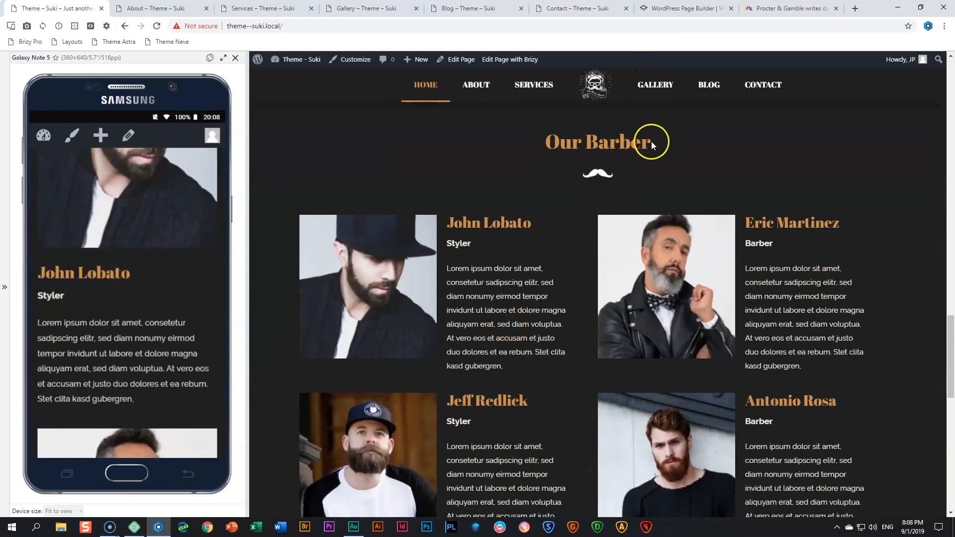
scroll(down, 3)
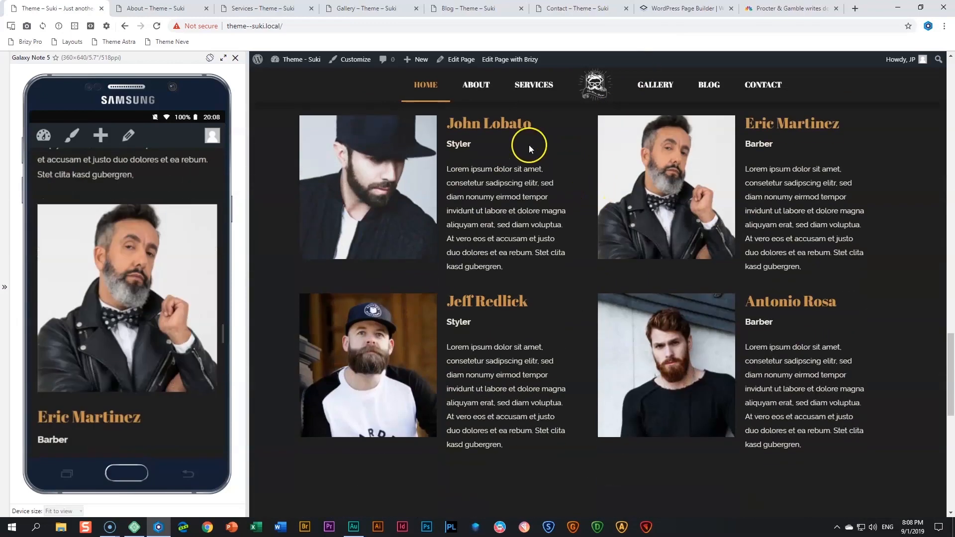
scroll(down, 3)
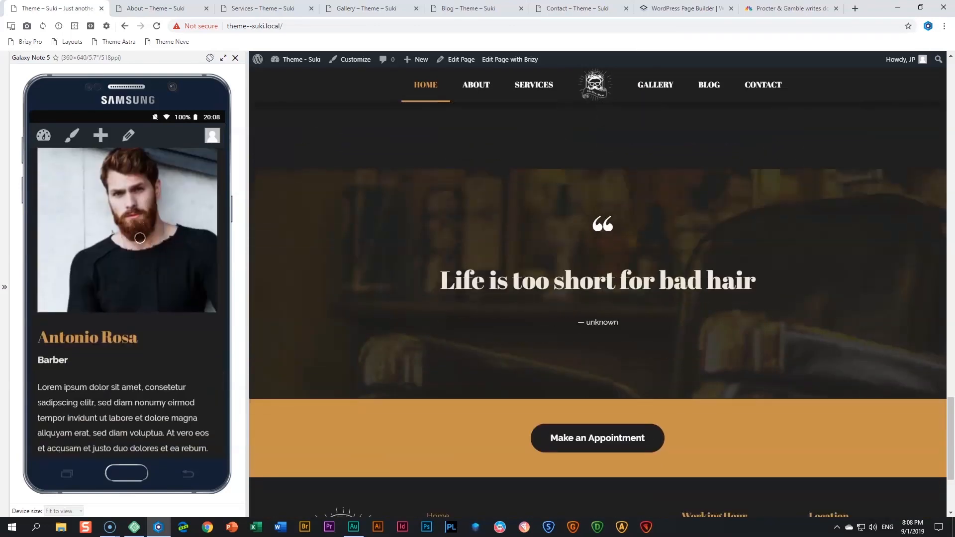
scroll(down, 3)
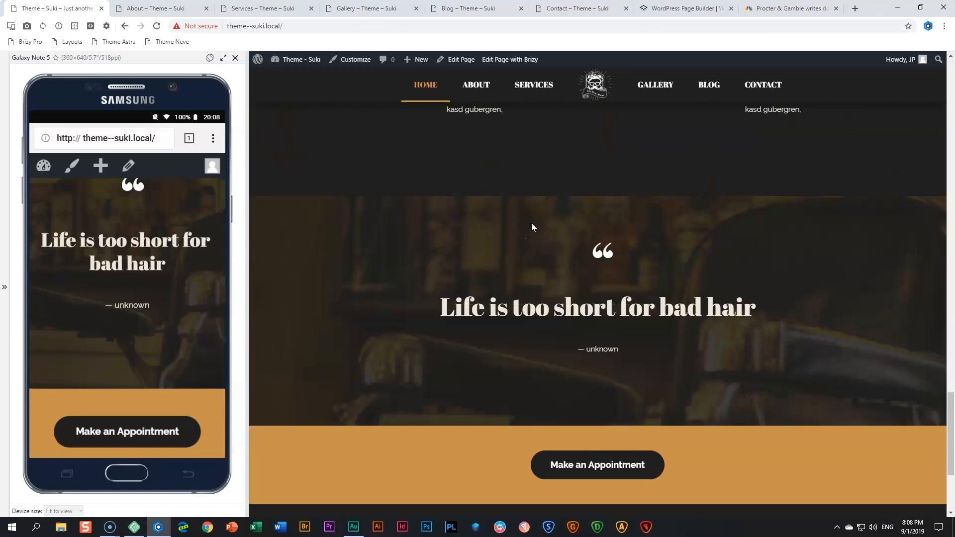
scroll(down, 3)
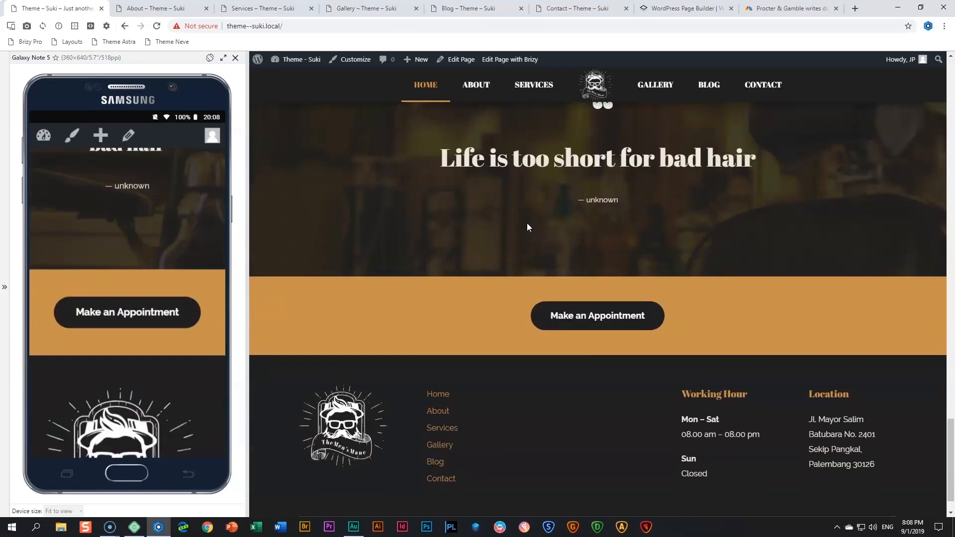
scroll(down, 3)
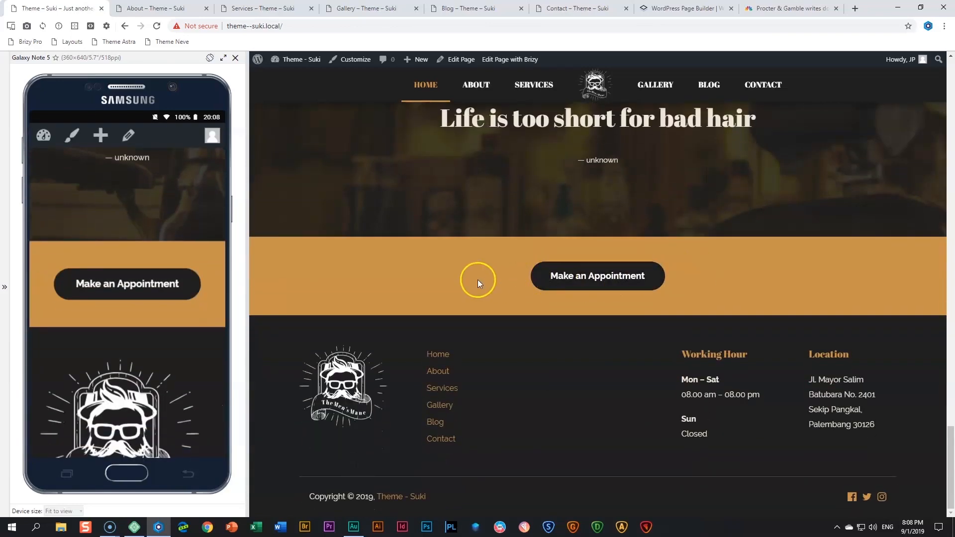
mouse_move(315, 474)
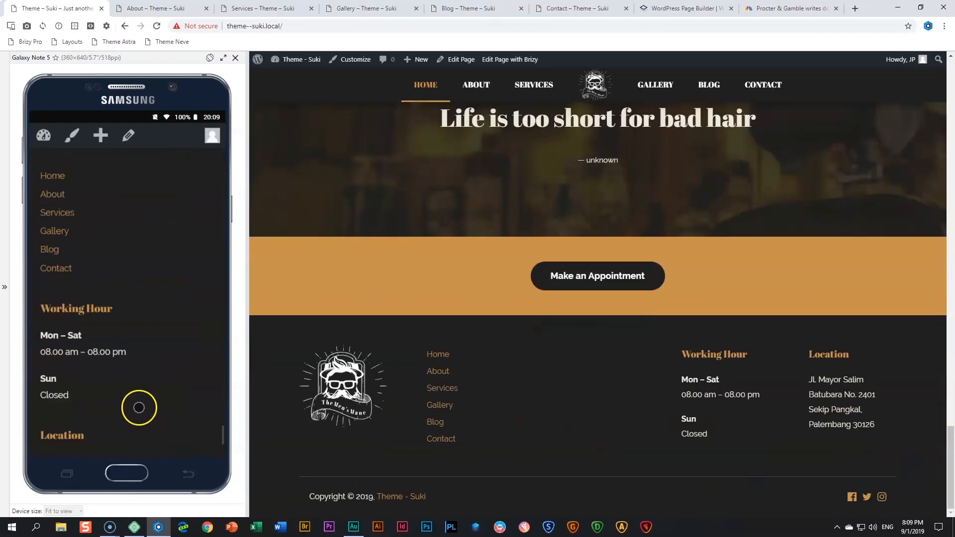
scroll(down, 3)
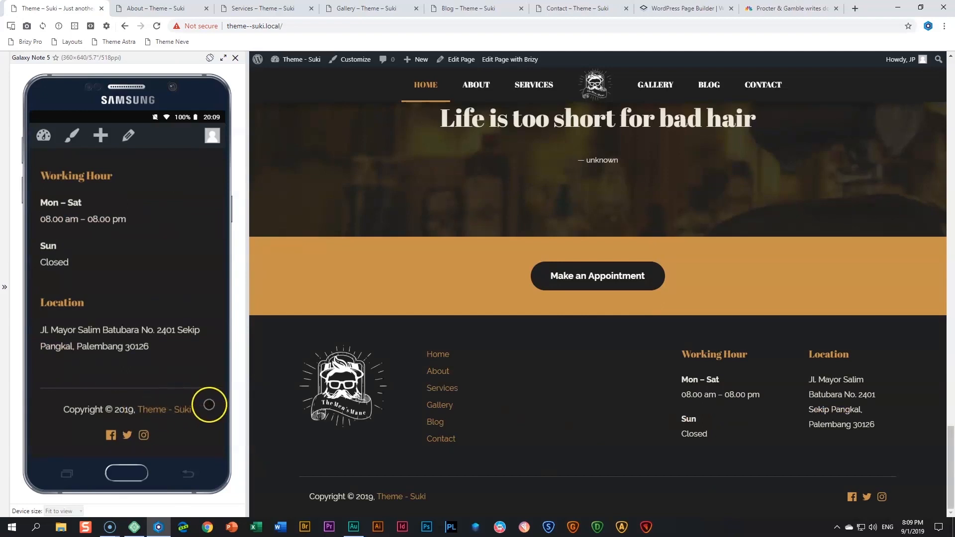
Go to brizy.io's Partners > Themes & Plugins page and scroll to the Suki entry.
click(683, 8)
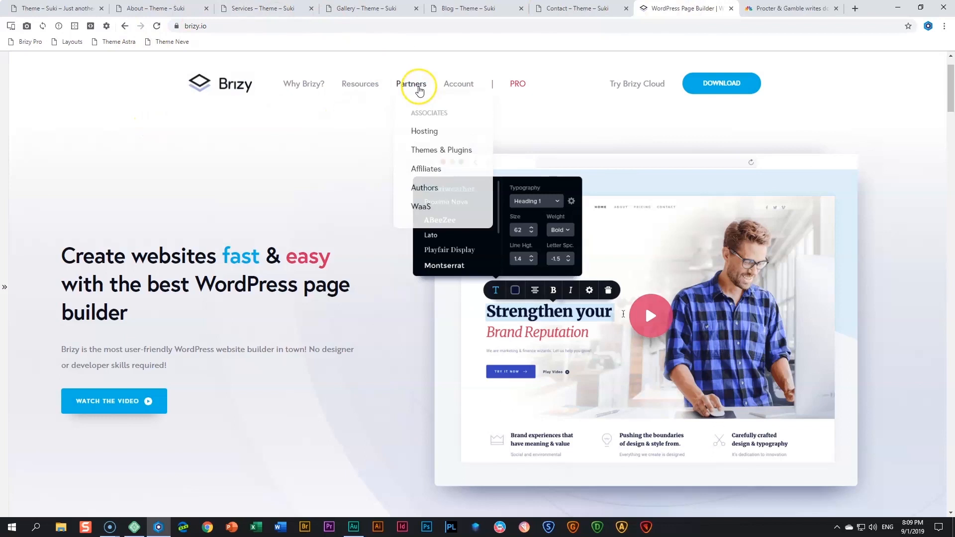
mouse_move(430, 155)
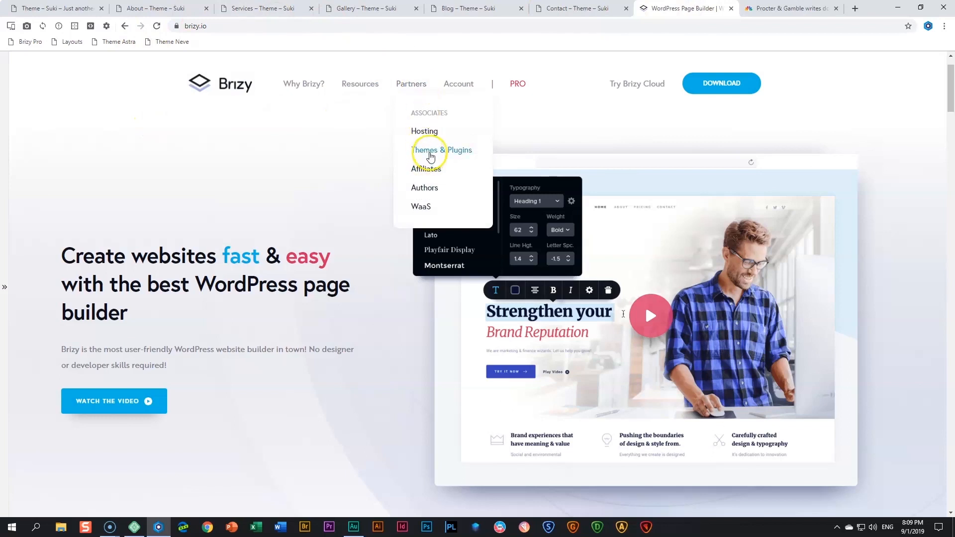
click(441, 150)
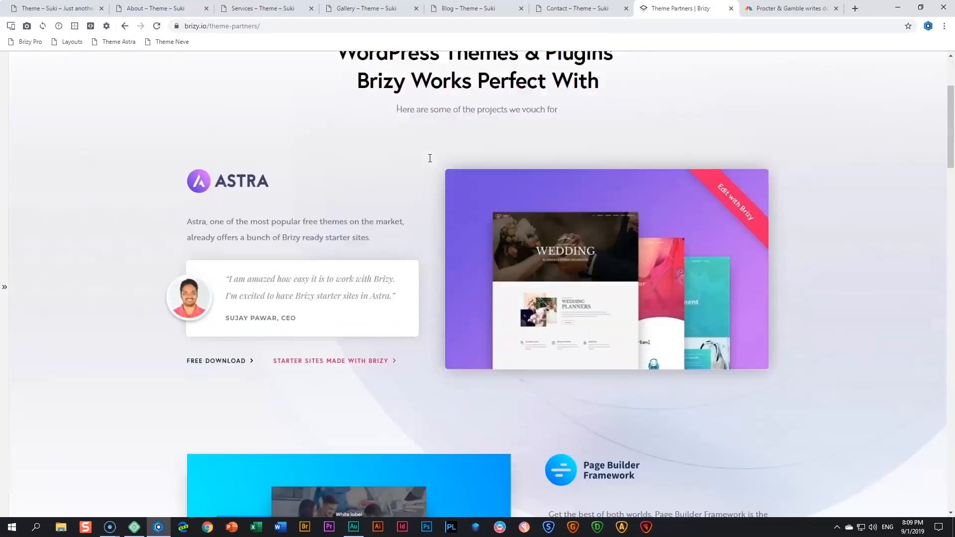
scroll(down, 3)
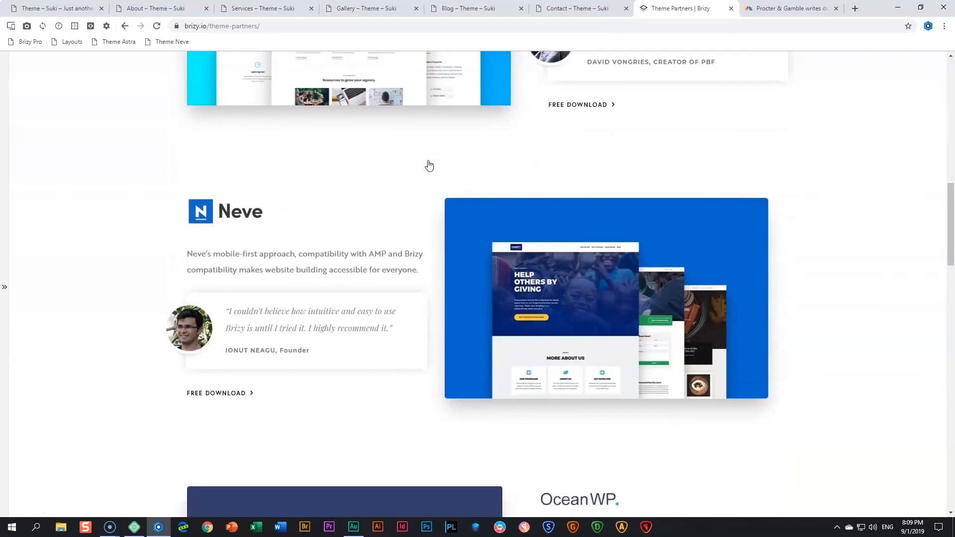
scroll(down, 3)
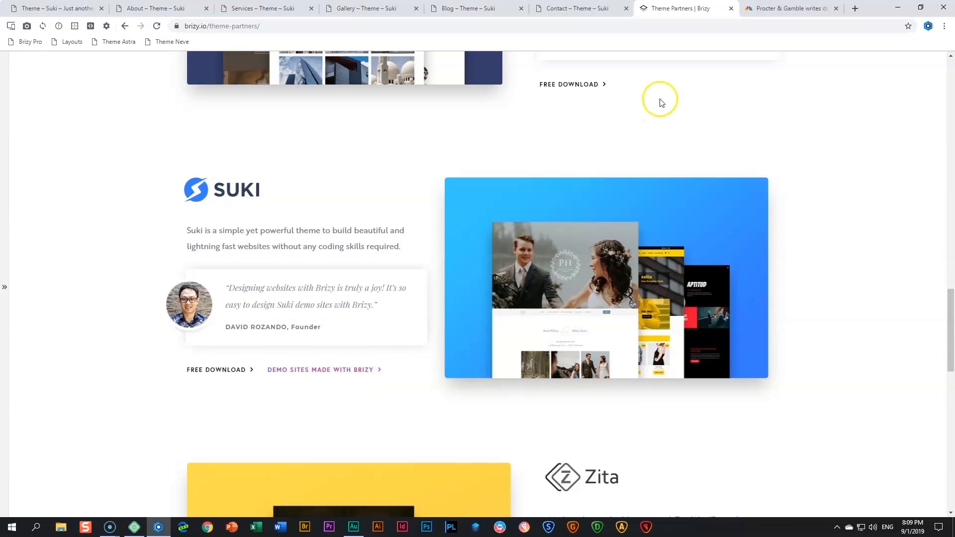
mouse_move(786, 8)
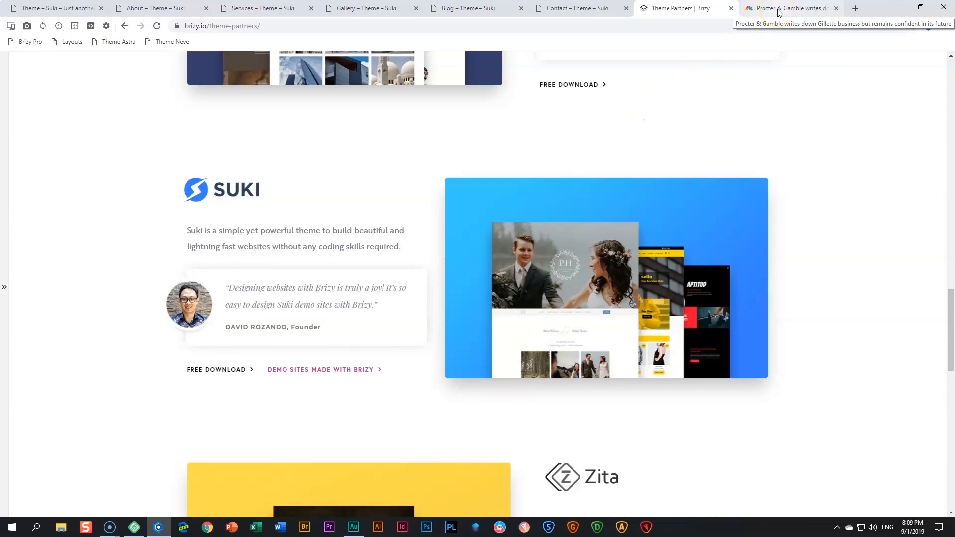
Glance at the CNBC Procter & Gamble Gillette article, then return to the Suki home page.
click(789, 8)
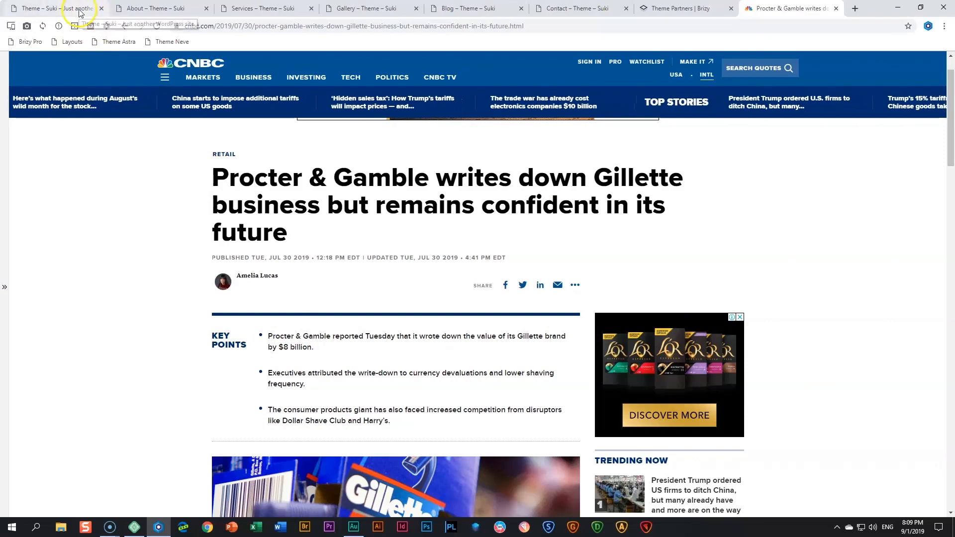
click(52, 8)
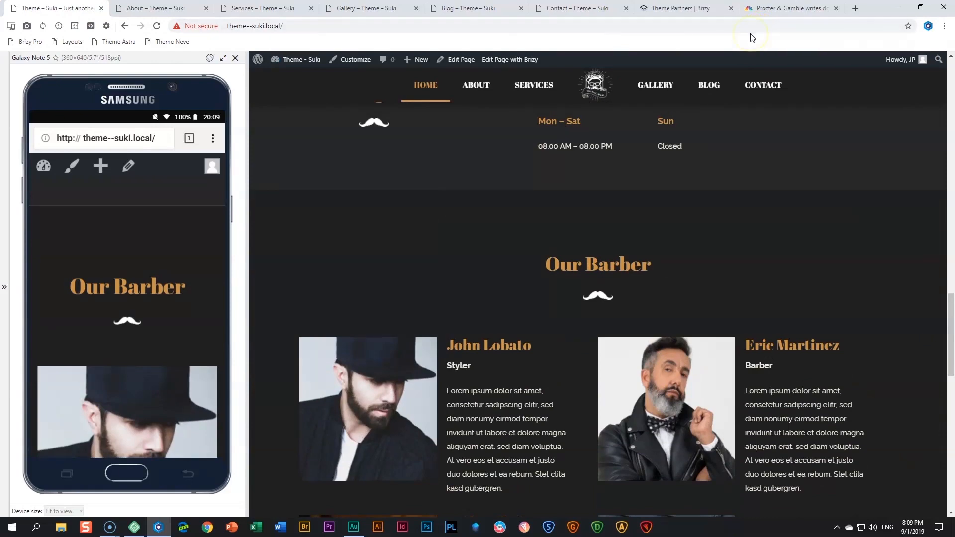
mouse_move(705, 37)
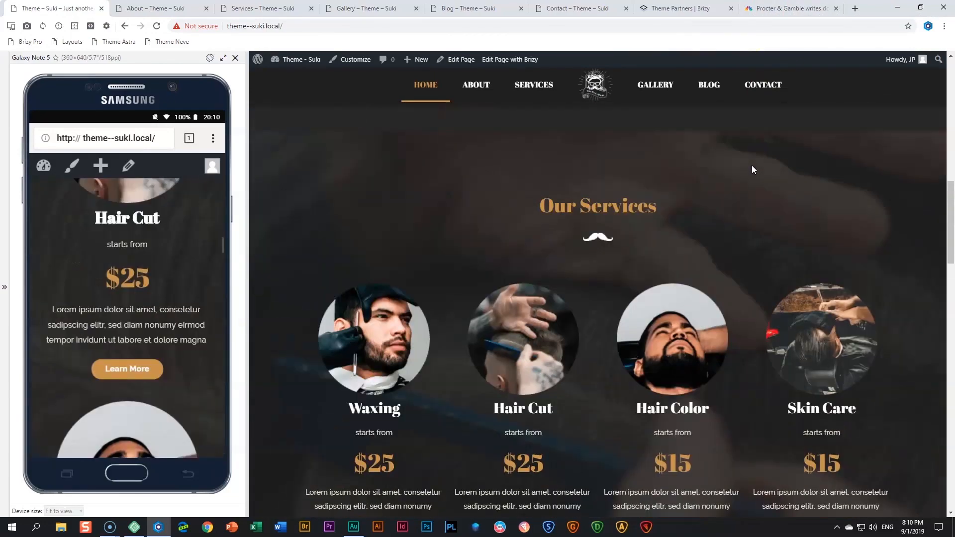
Scroll the Suki home page back up to its top hero section.
scroll(up, 3)
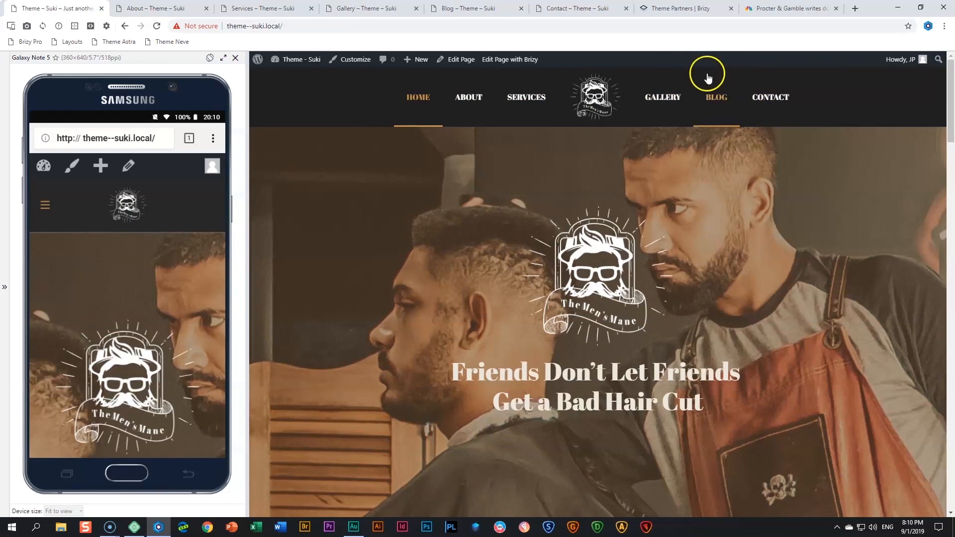
mouse_move(728, 124)
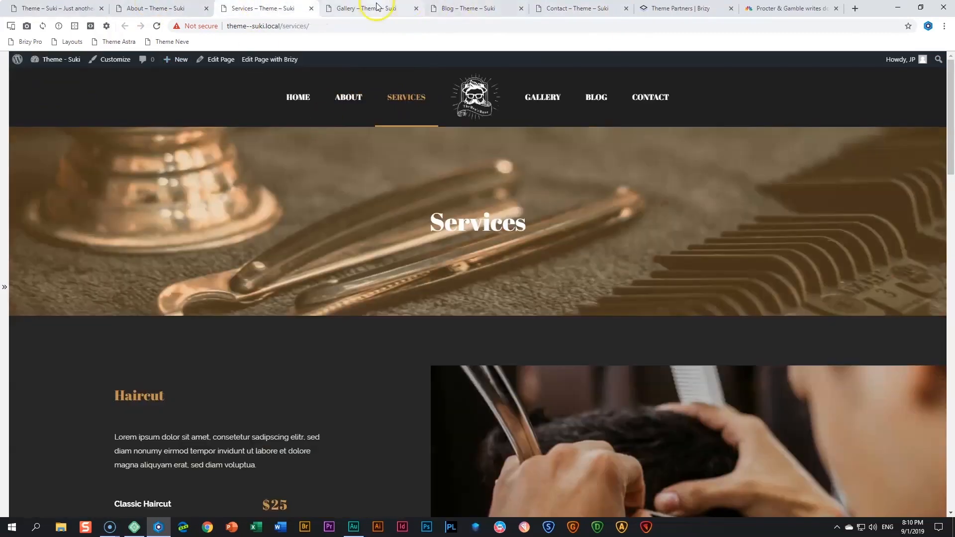
click(475, 8)
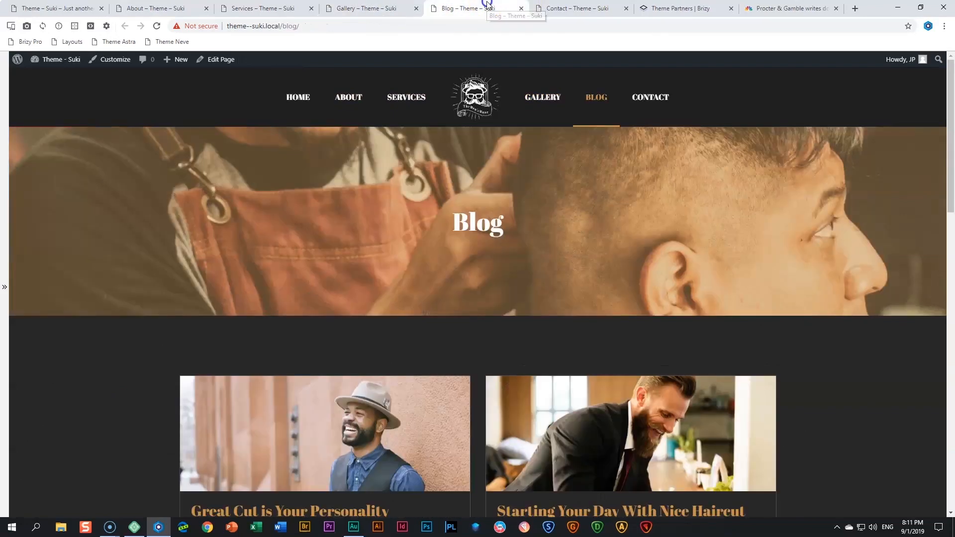
click(572, 8)
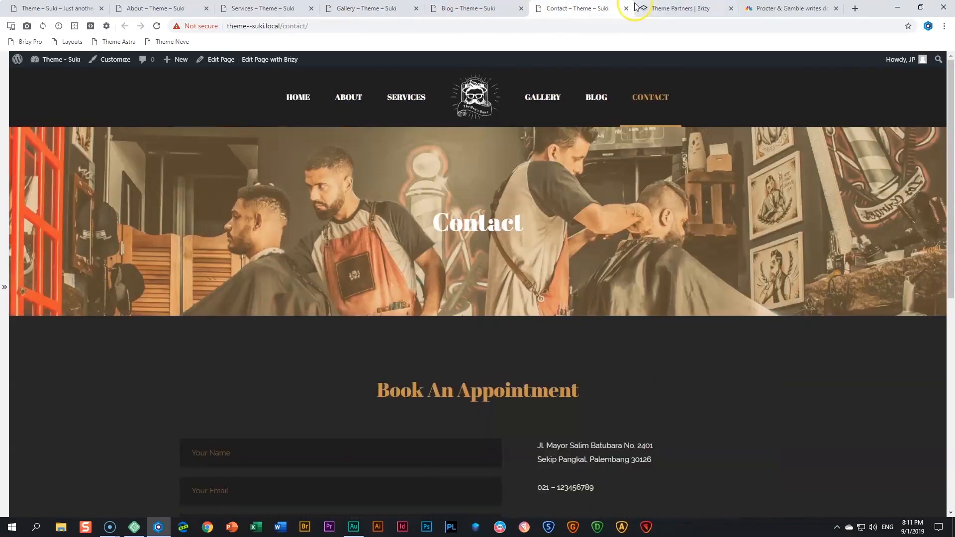
click(155, 8)
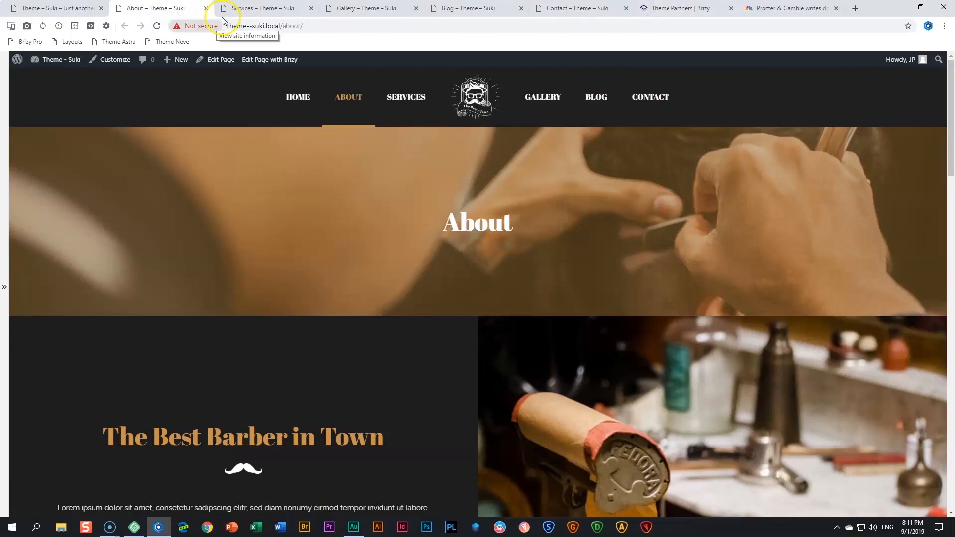
click(362, 8)
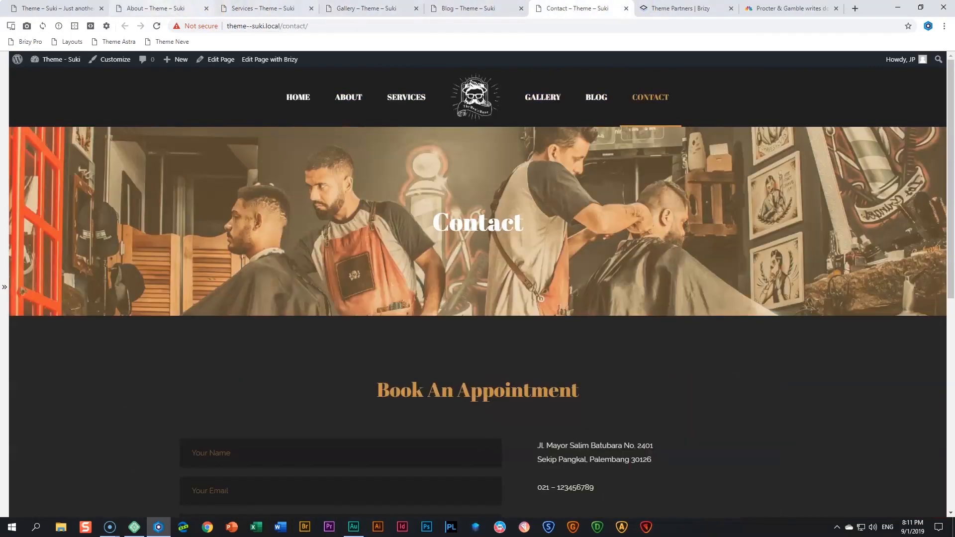
click(348, 97)
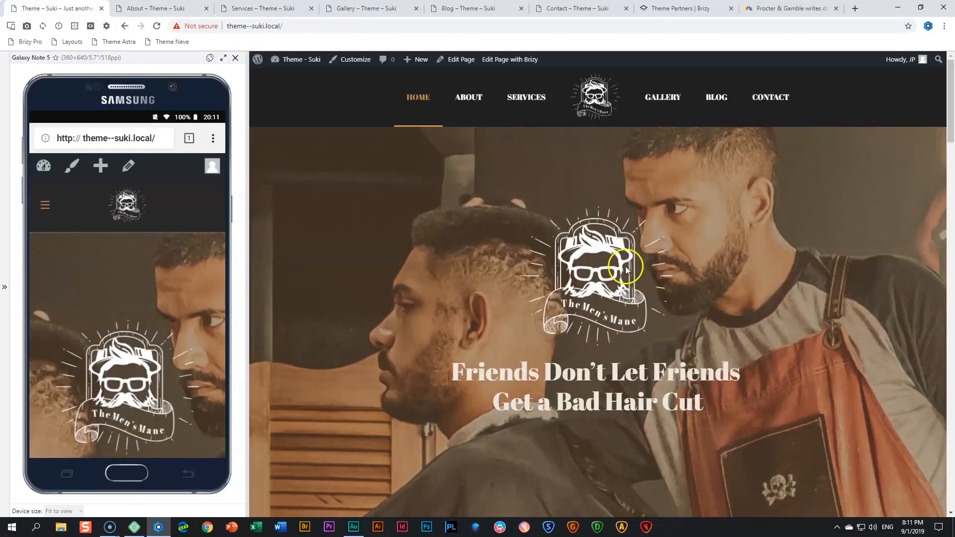
mouse_move(725, 296)
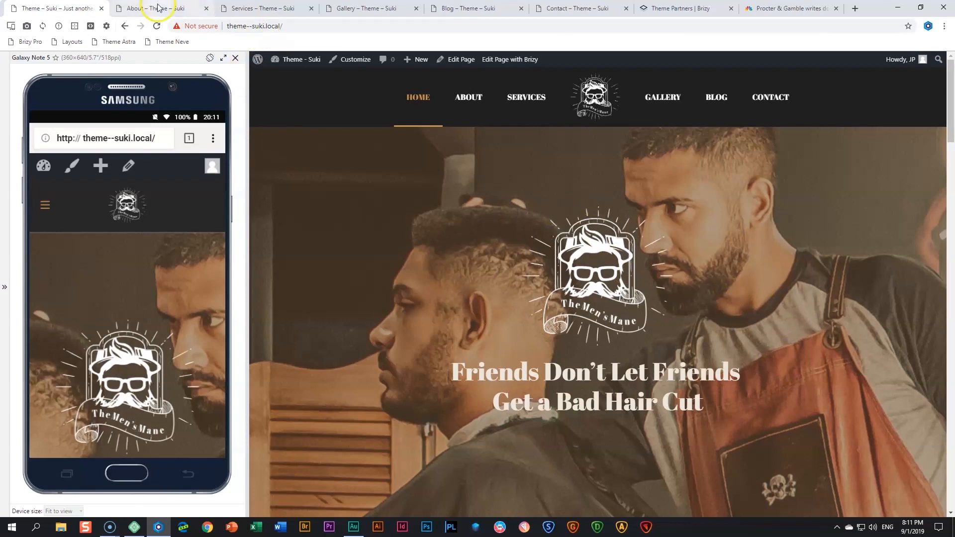
click(162, 8)
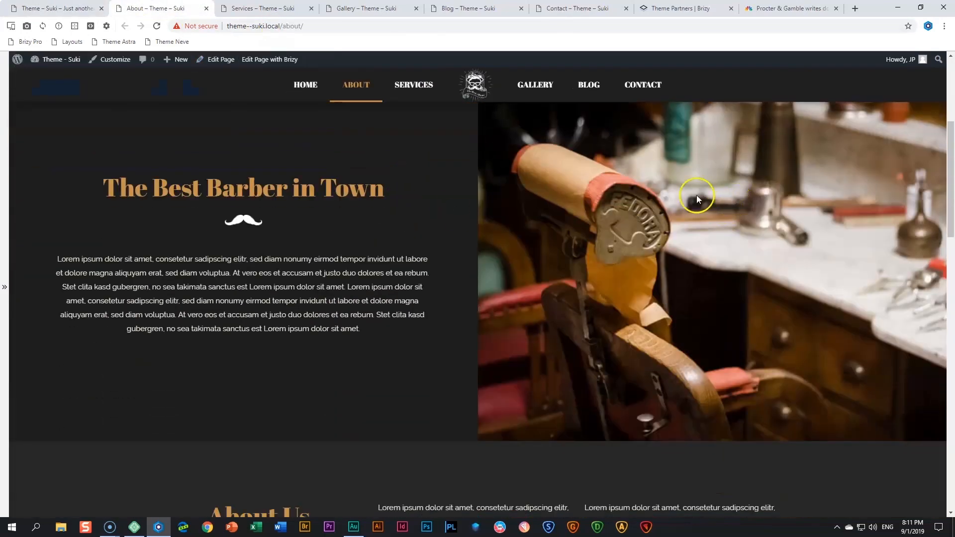
scroll(down, 3)
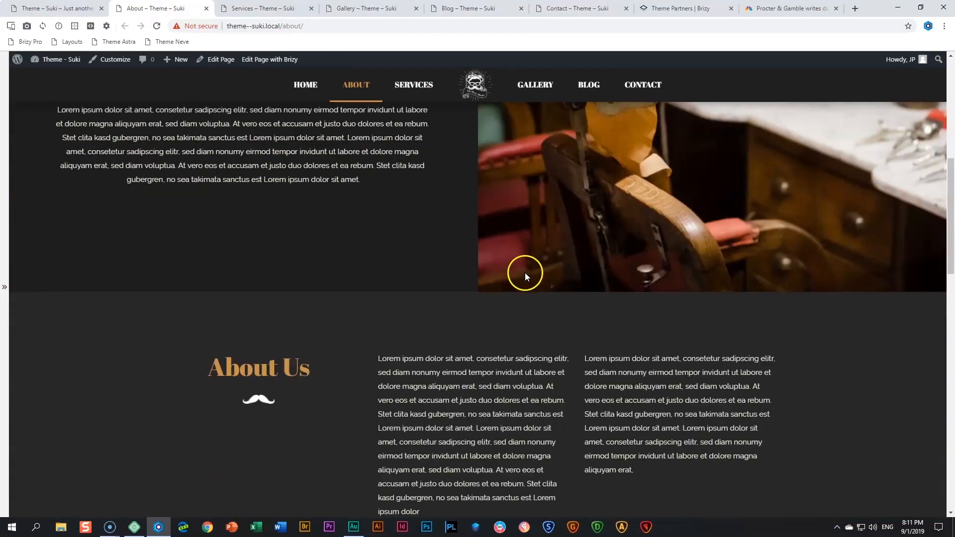
scroll(down, 3)
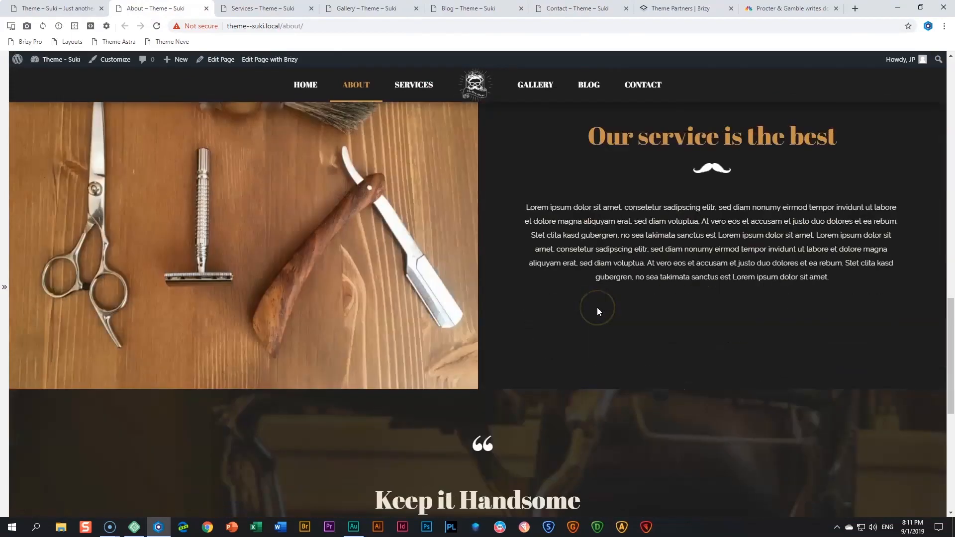
scroll(down, 3)
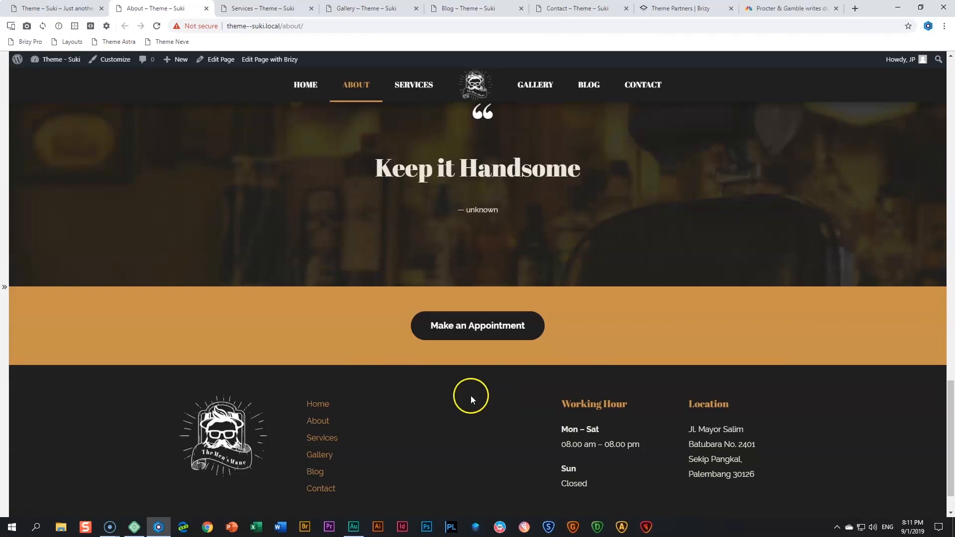
mouse_move(559, 412)
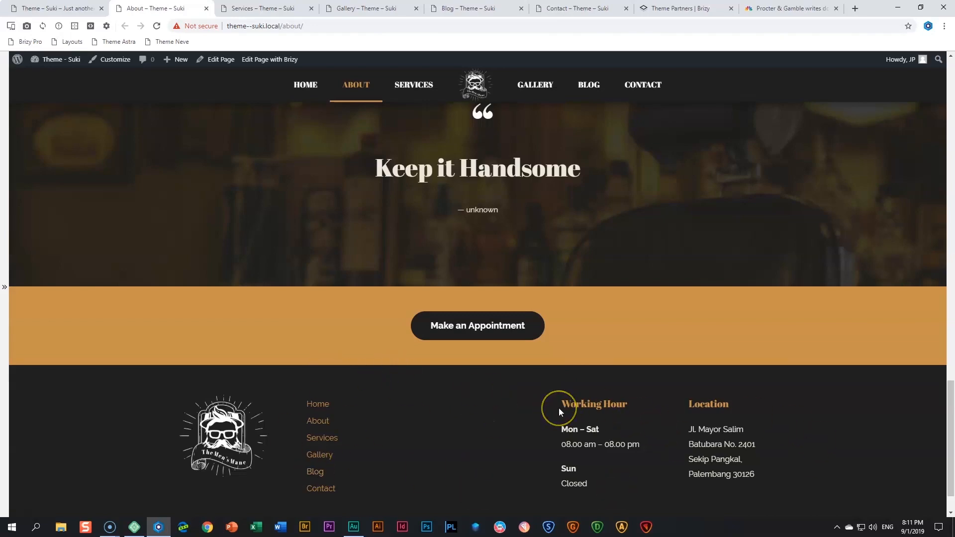
click(413, 84)
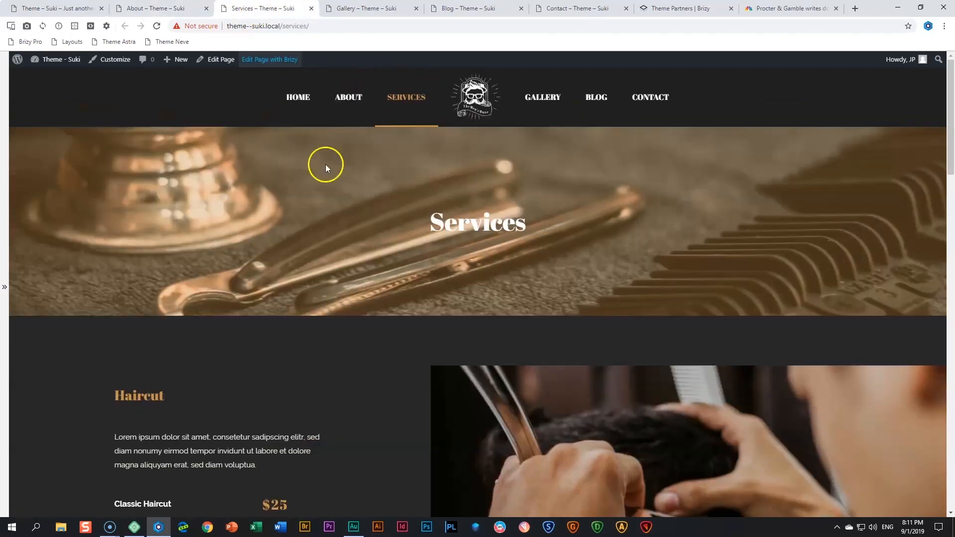
Scroll through the six priced service cards and craft quote section, then bring up Gallery.
scroll(down, 3)
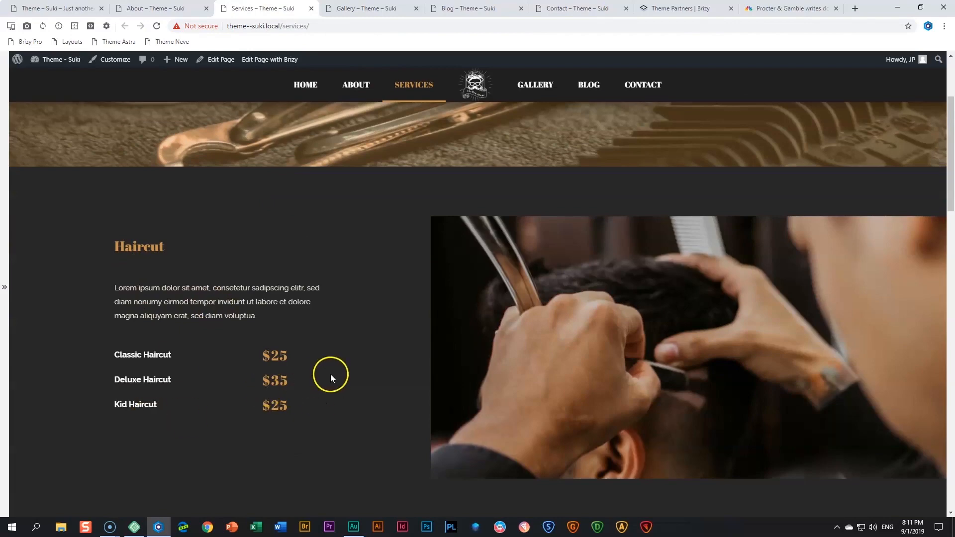
scroll(down, 3)
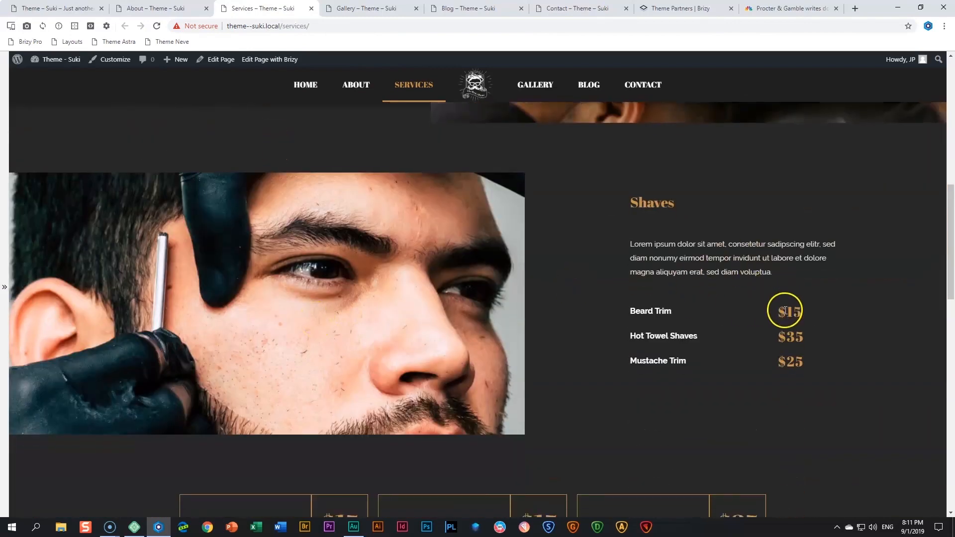
scroll(down, 3)
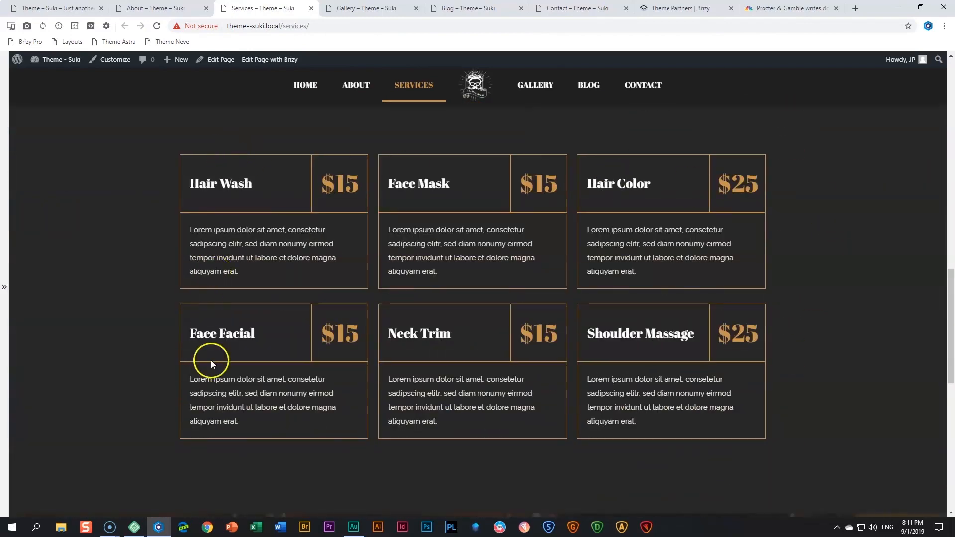
mouse_move(682, 244)
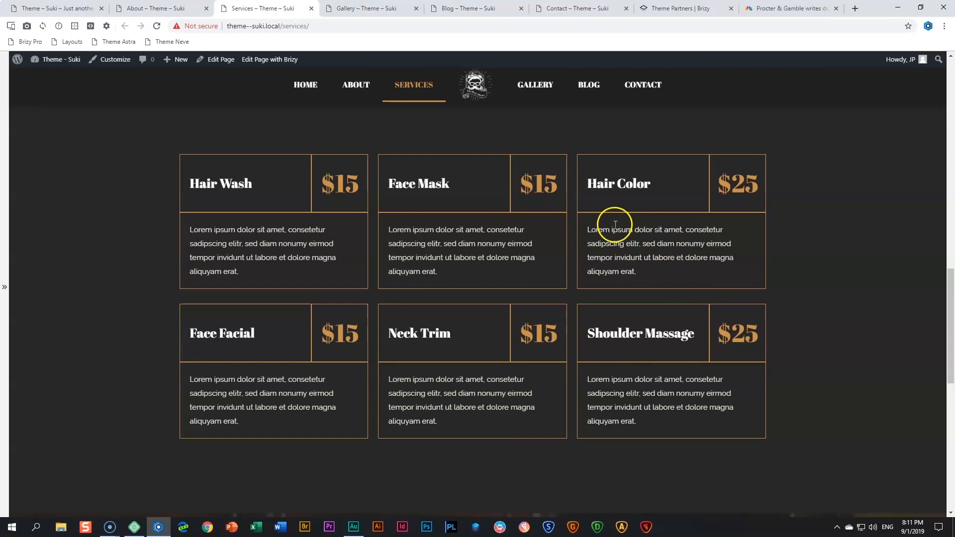
mouse_move(308, 195)
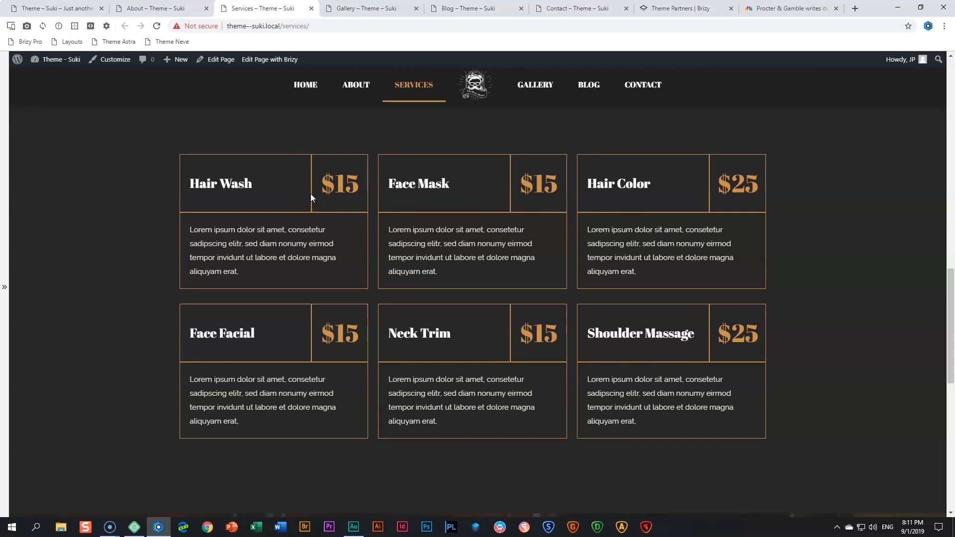
click(389, 188)
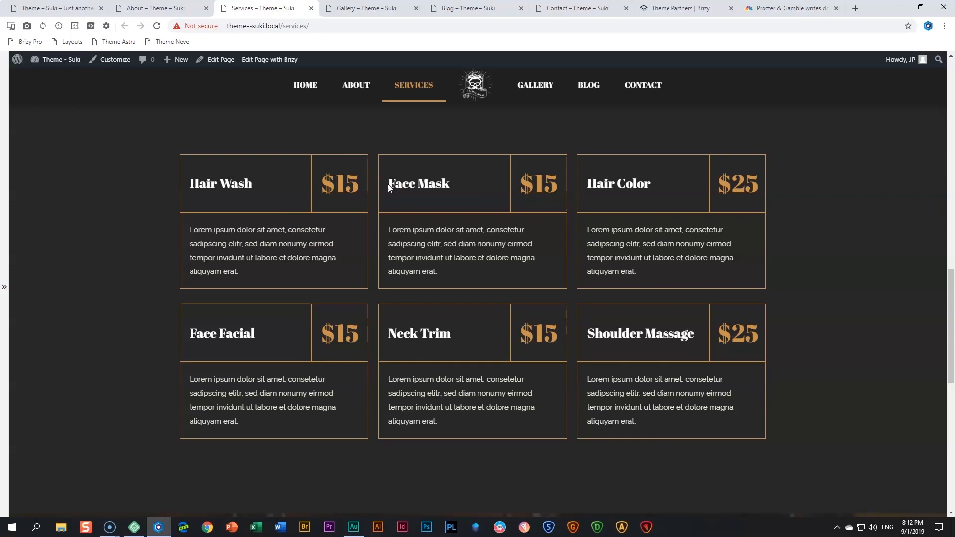
scroll(down, 3)
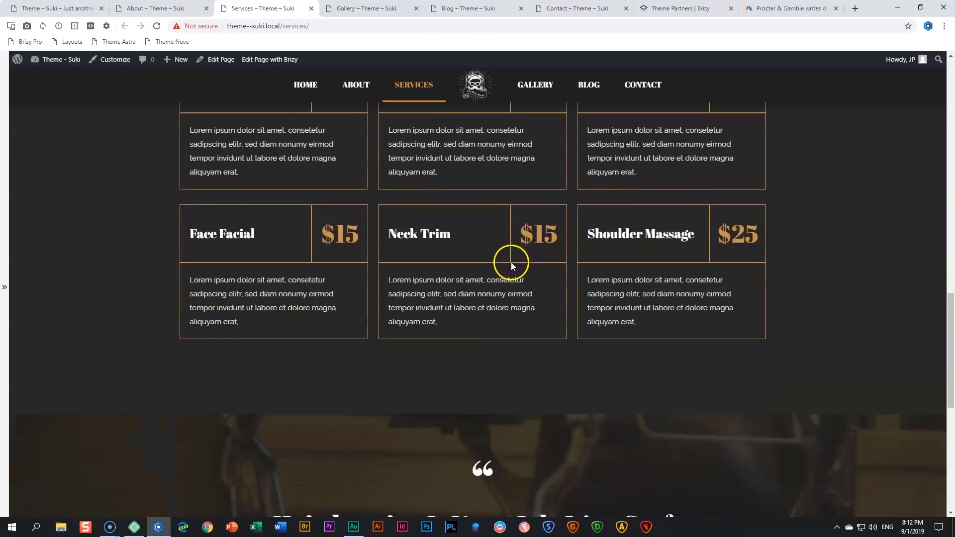
scroll(up, 3)
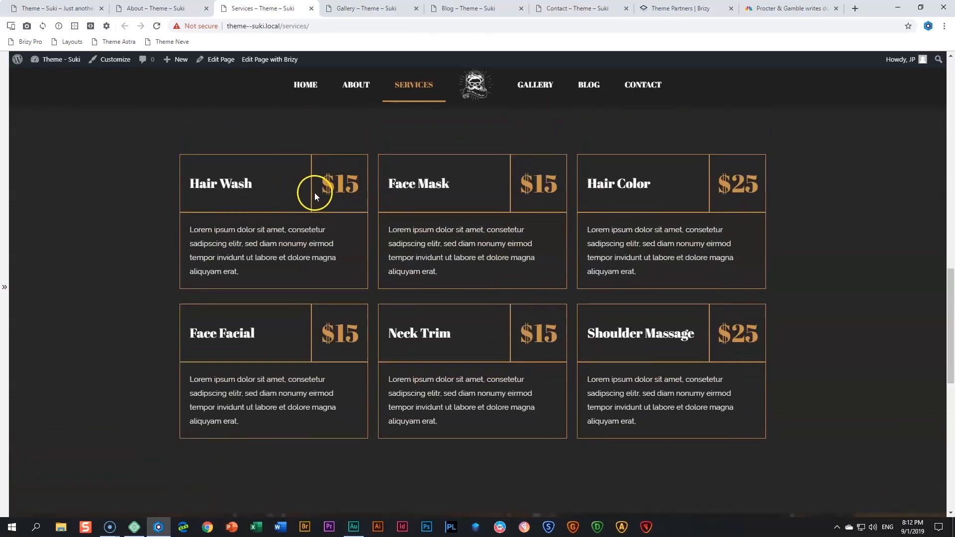
mouse_move(865, 223)
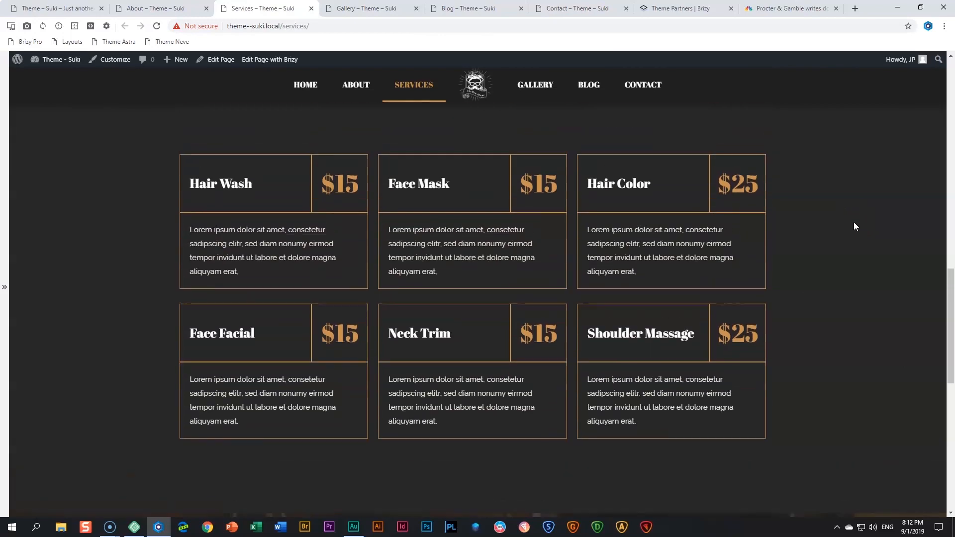
scroll(down, 3)
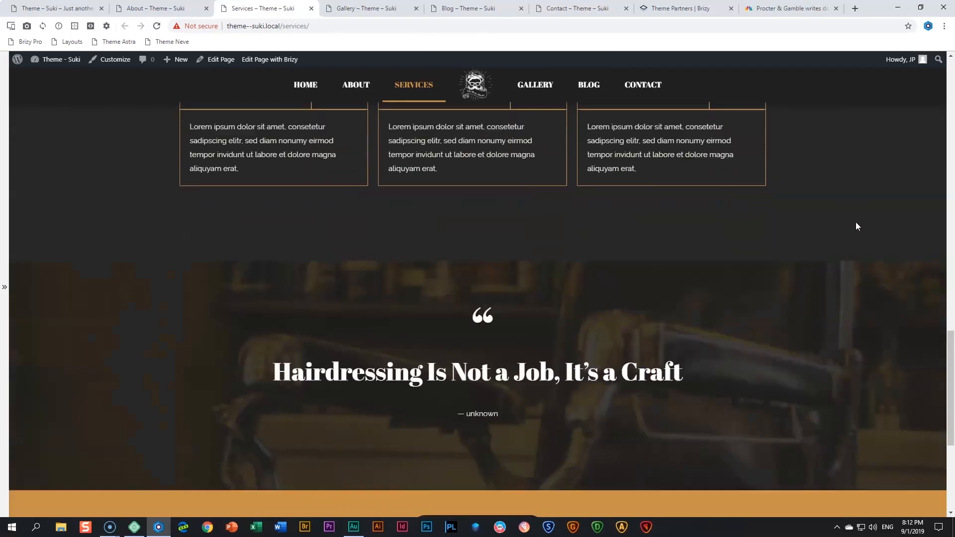
scroll(down, 3)
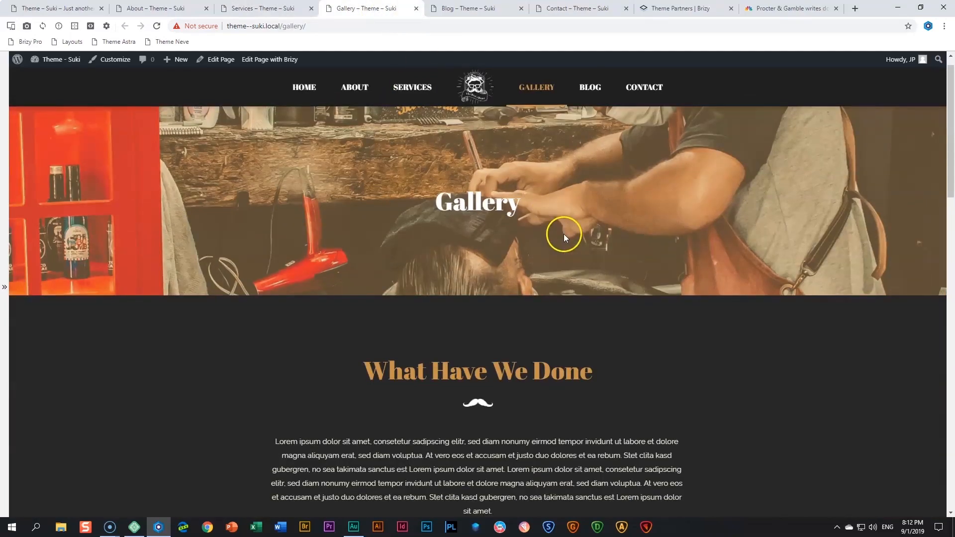
Scroll the Gallery photo grid, craft quote and footer, then switch to the Blog page.
scroll(down, 3)
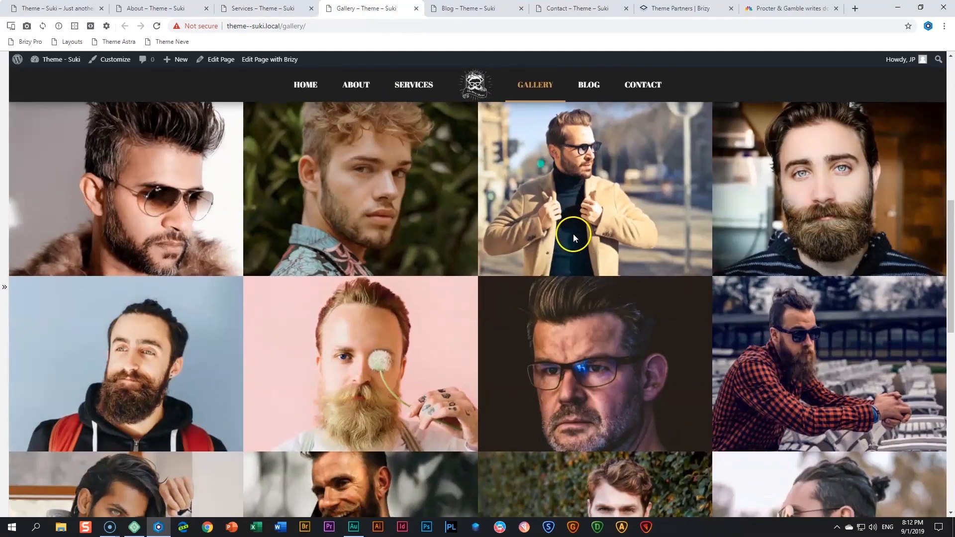
scroll(down, 3)
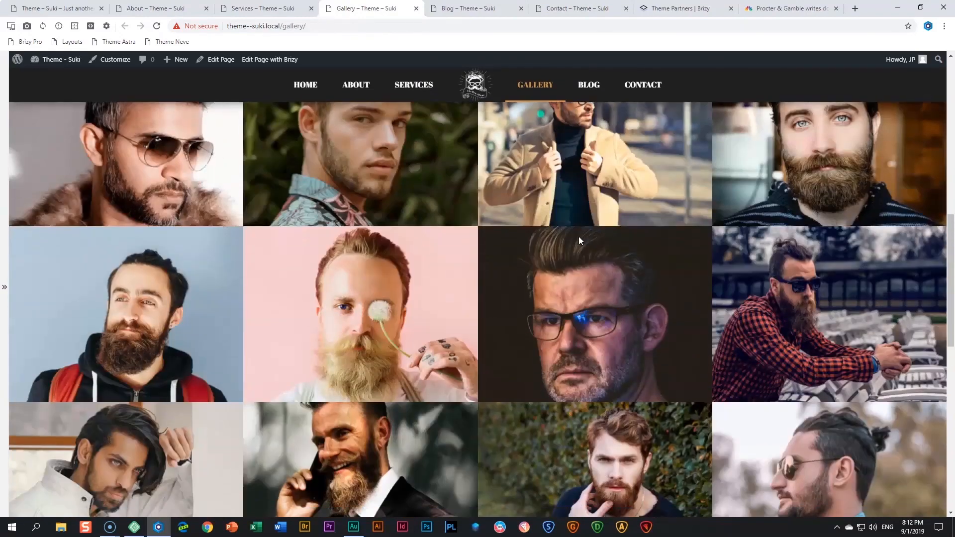
scroll(down, 3)
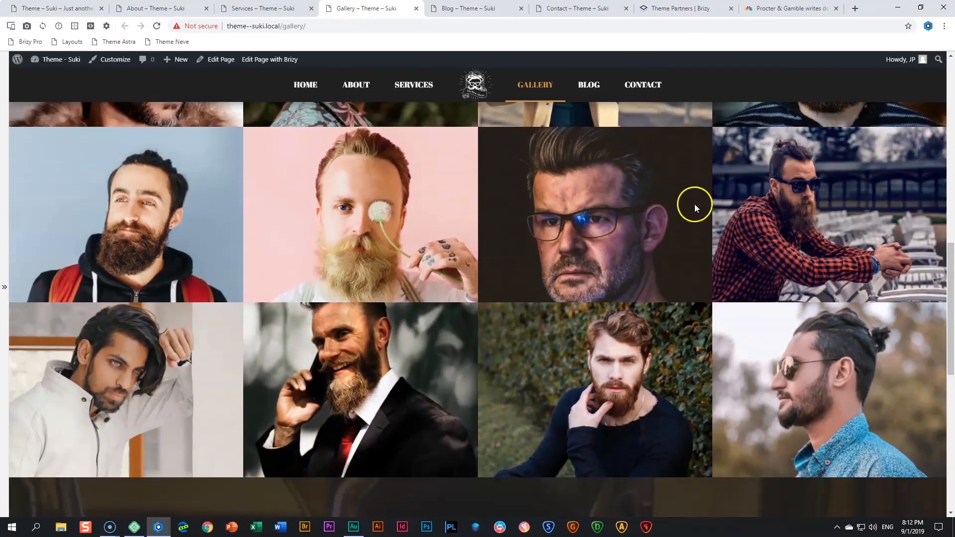
scroll(down, 3)
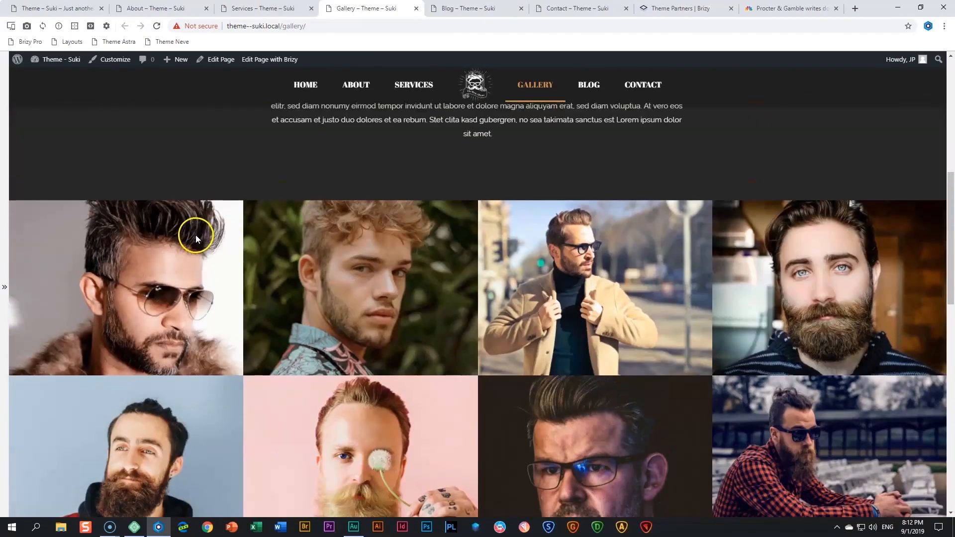
scroll(down, 3)
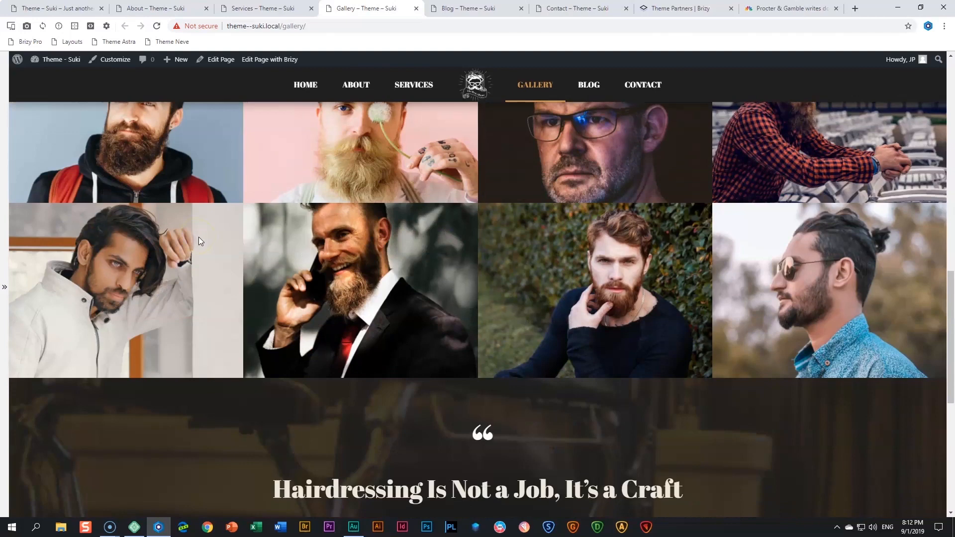
scroll(down, 3)
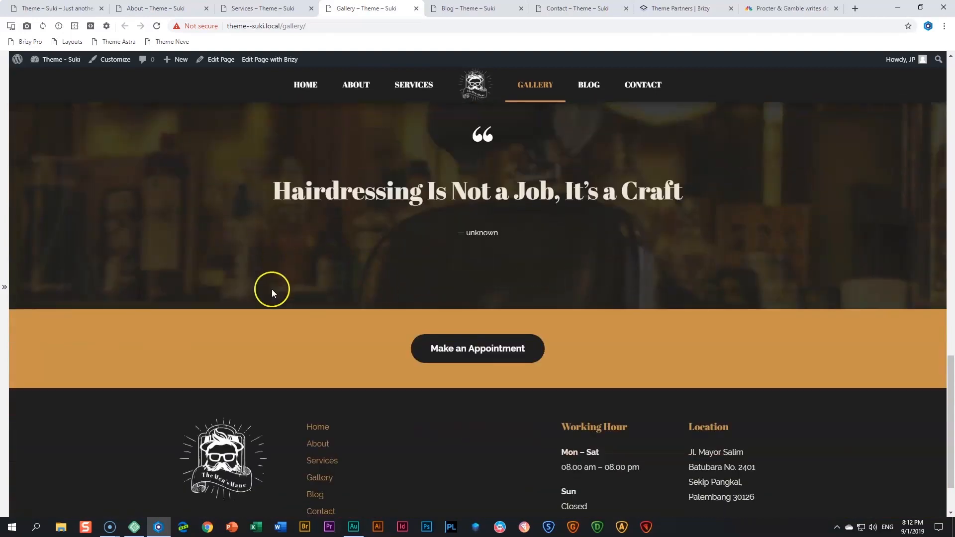
mouse_move(492, 330)
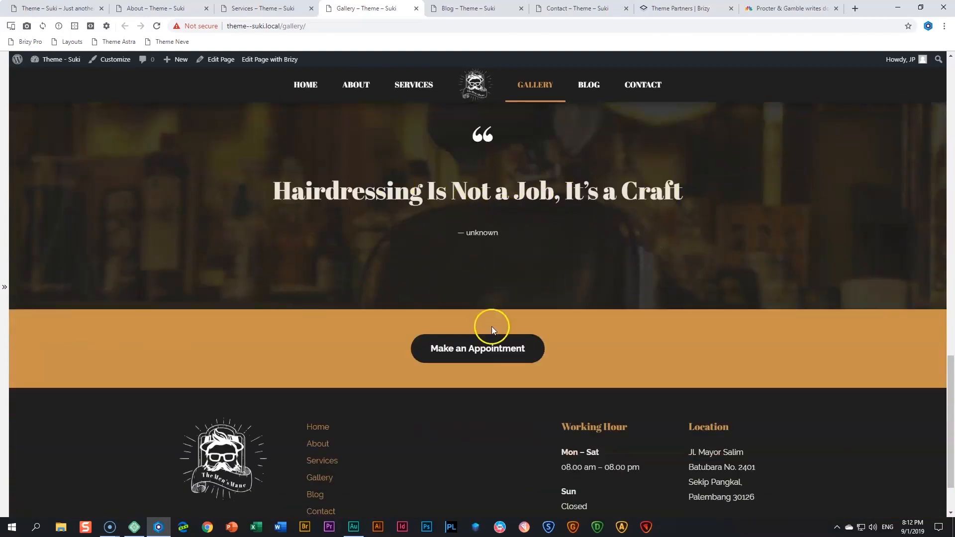
mouse_move(616, 350)
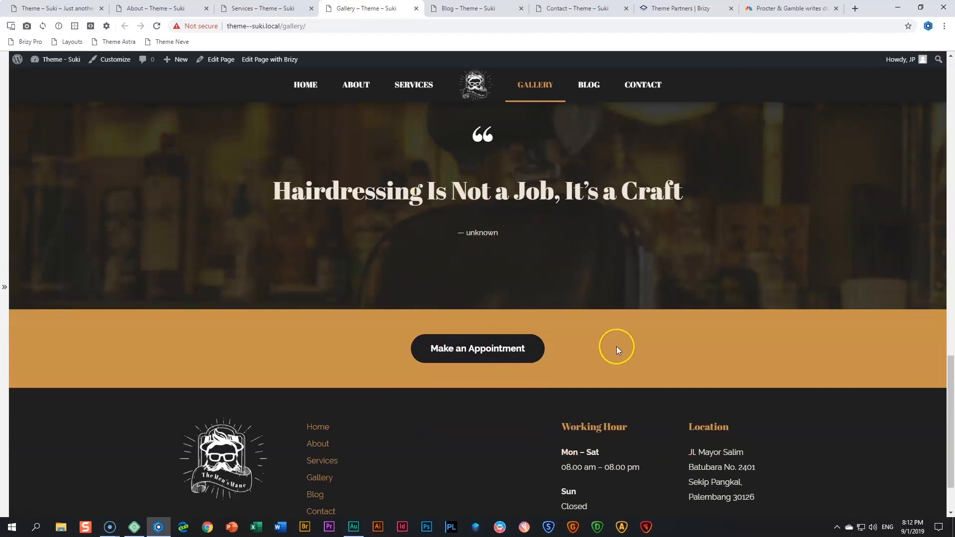
scroll(down, 3)
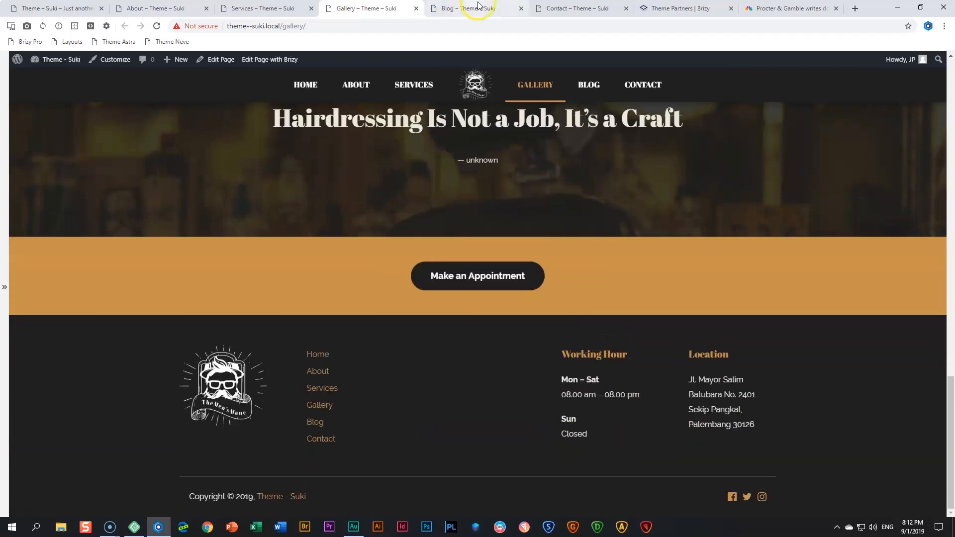
click(463, 8)
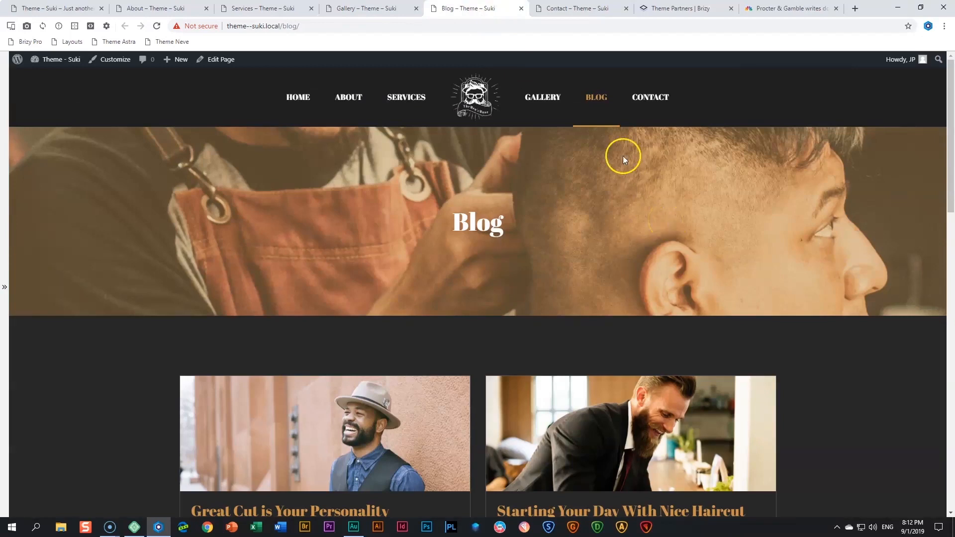
Glance at About, scroll the Blog post cards, and open 'Great Cut is Your Personality'.
click(264, 8)
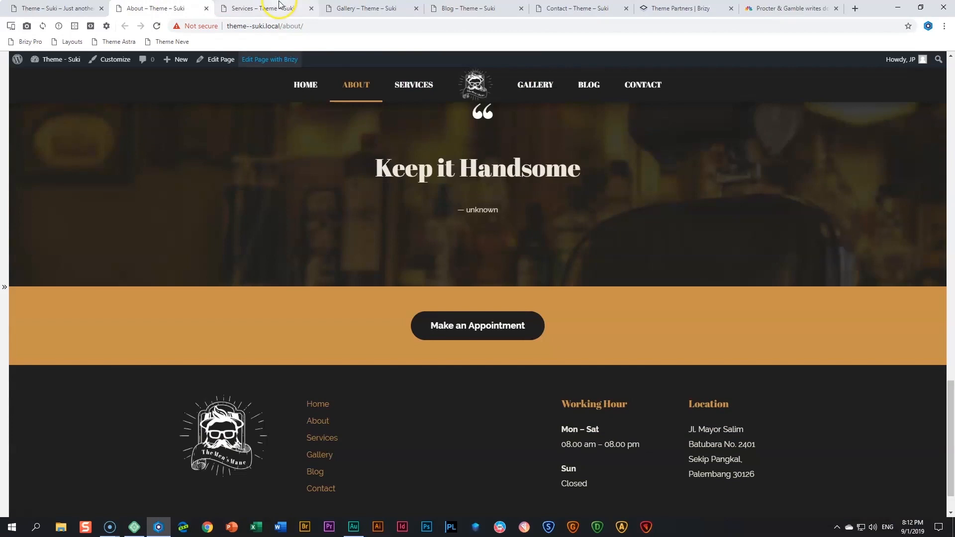
click(368, 8)
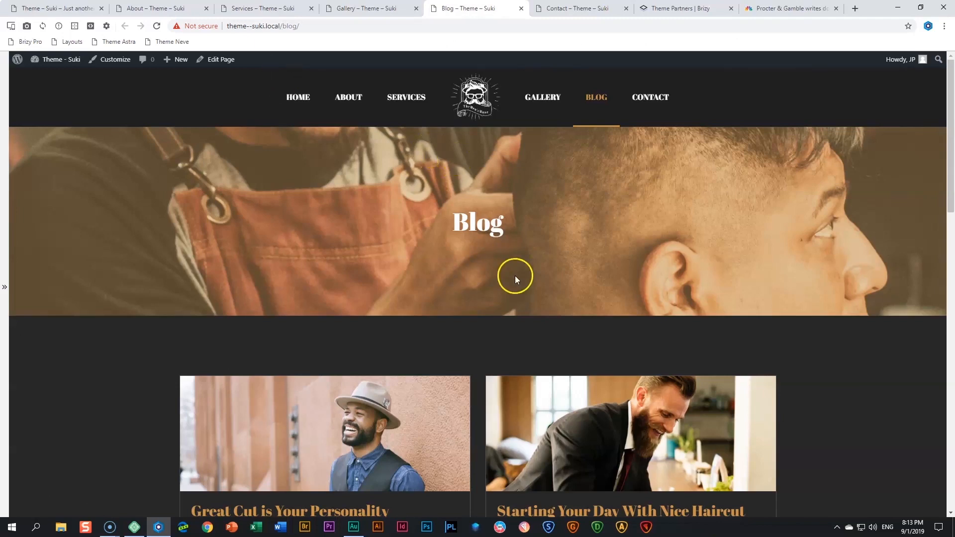
scroll(down, 3)
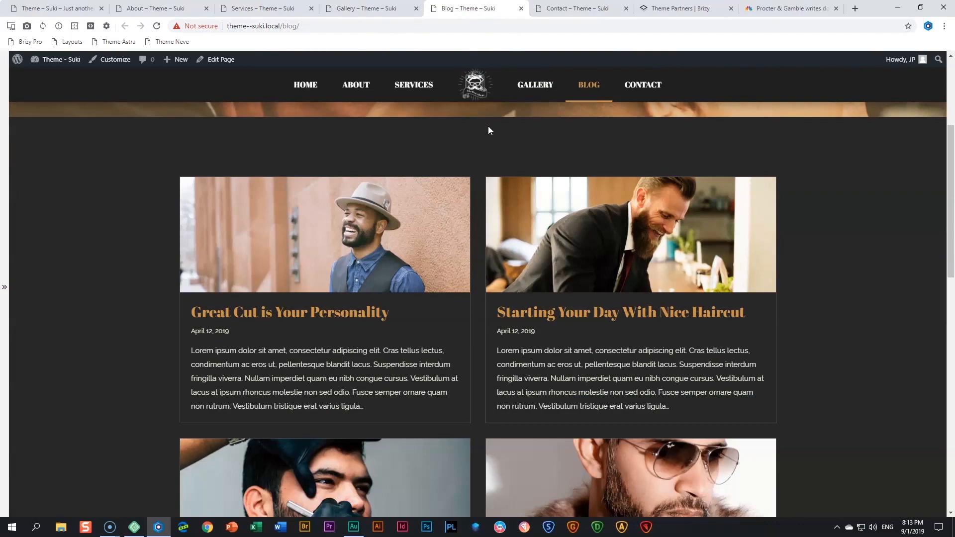
scroll(down, 3)
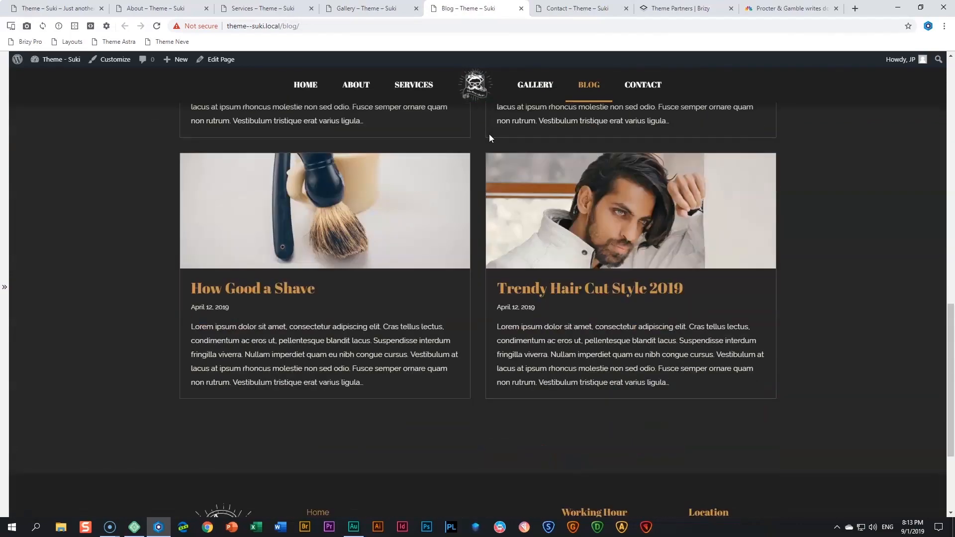
scroll(down, 3)
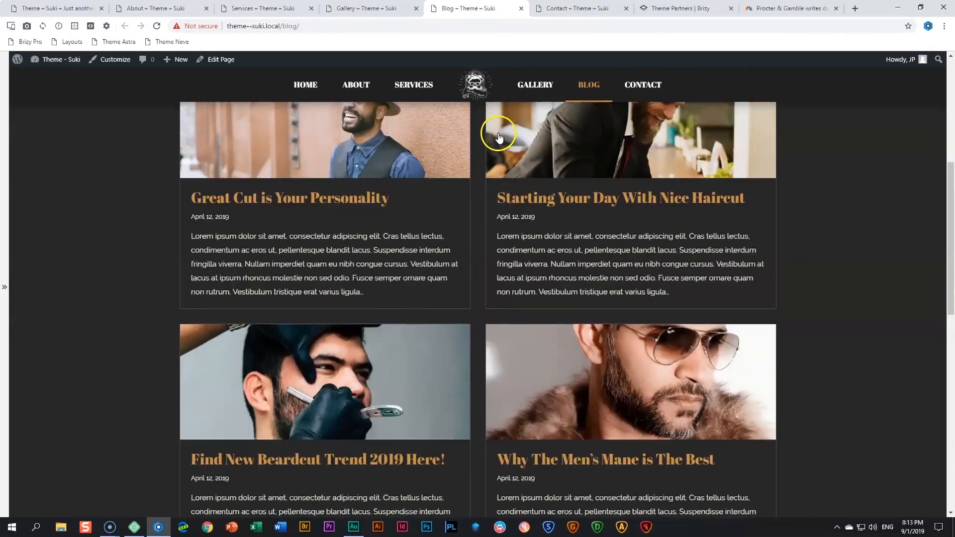
click(289, 198)
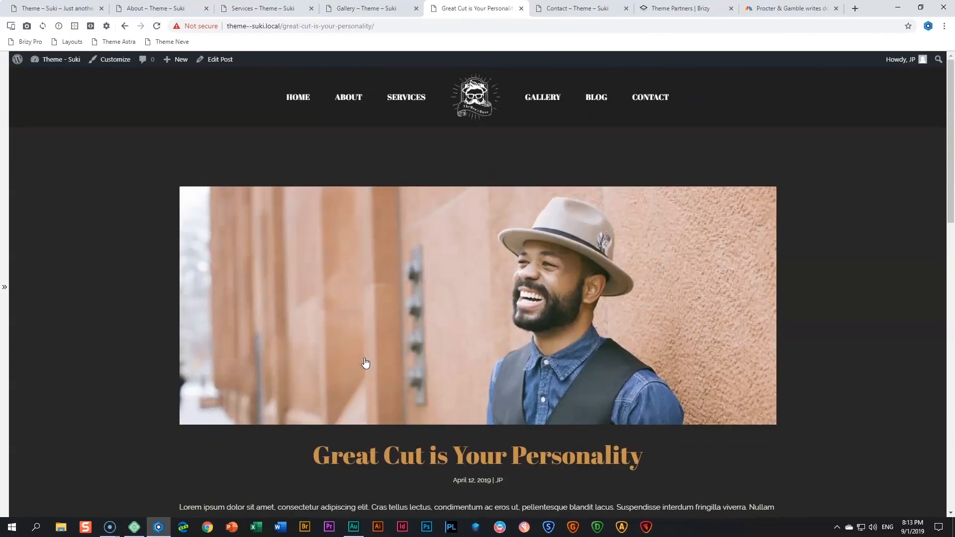
scroll(down, 3)
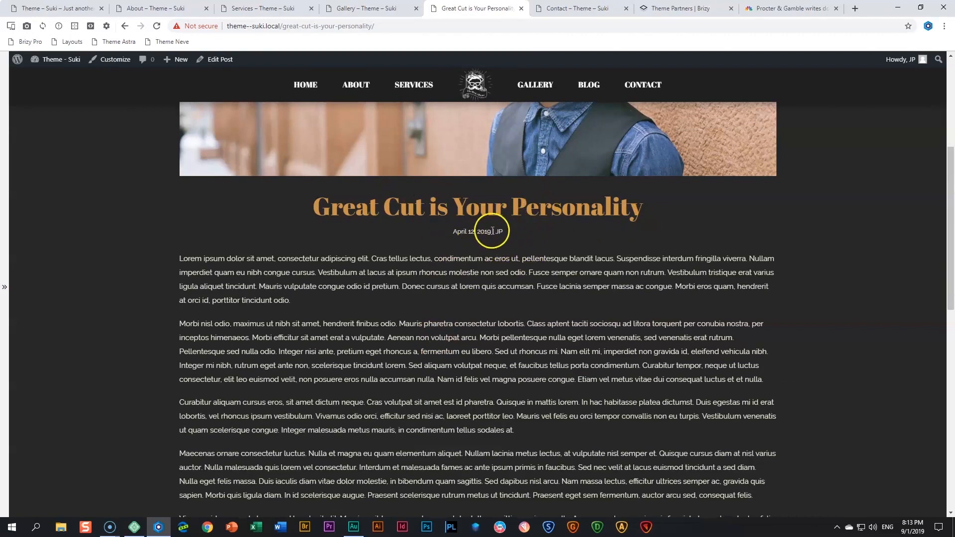
scroll(down, 3)
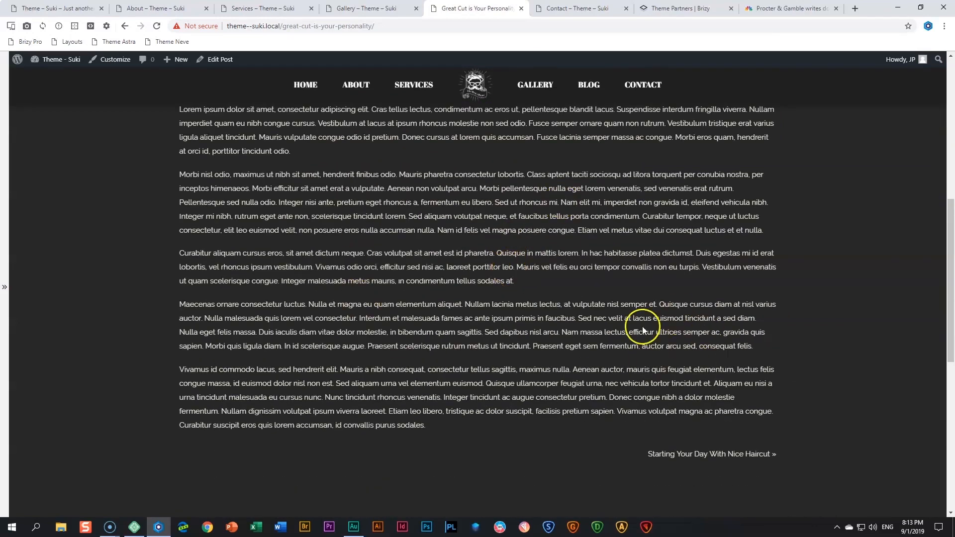
scroll(down, 3)
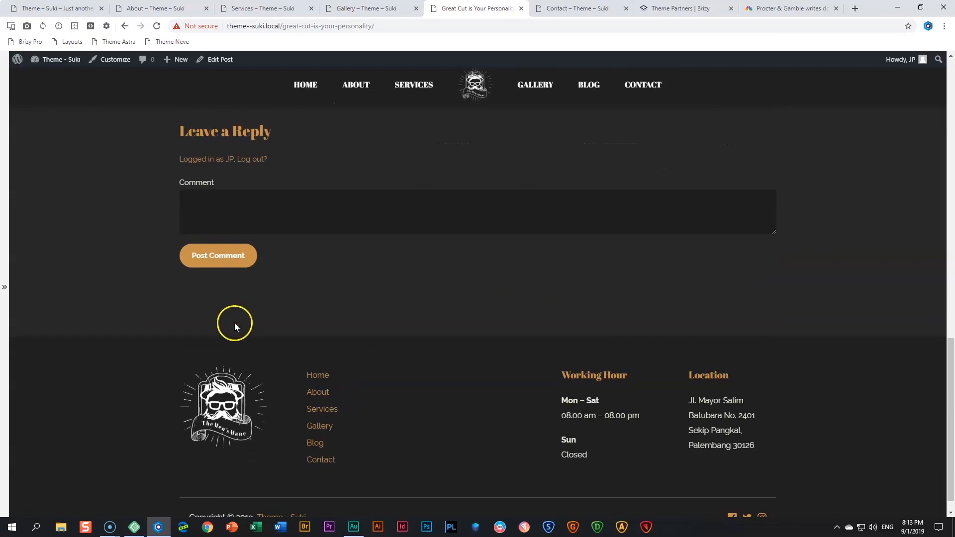
scroll(up, 3)
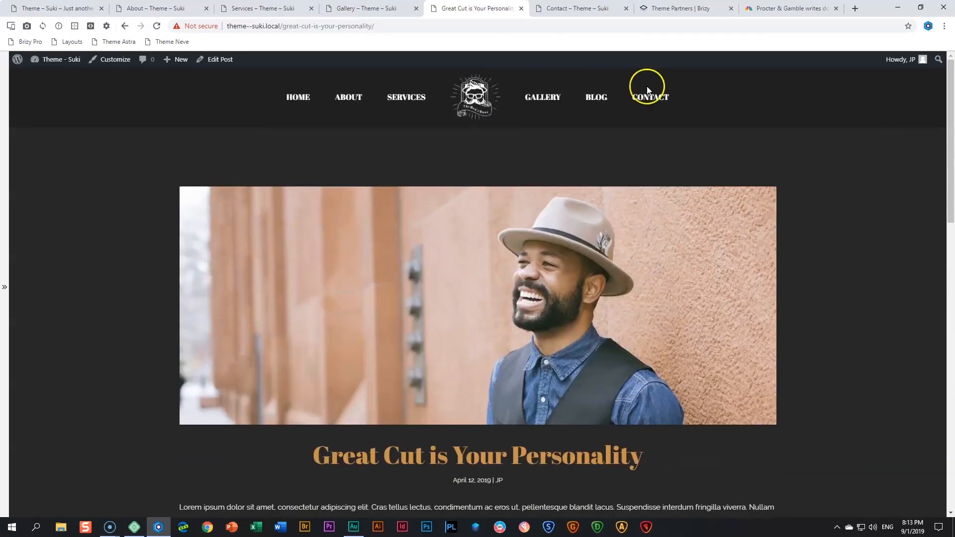
mouse_move(477, 251)
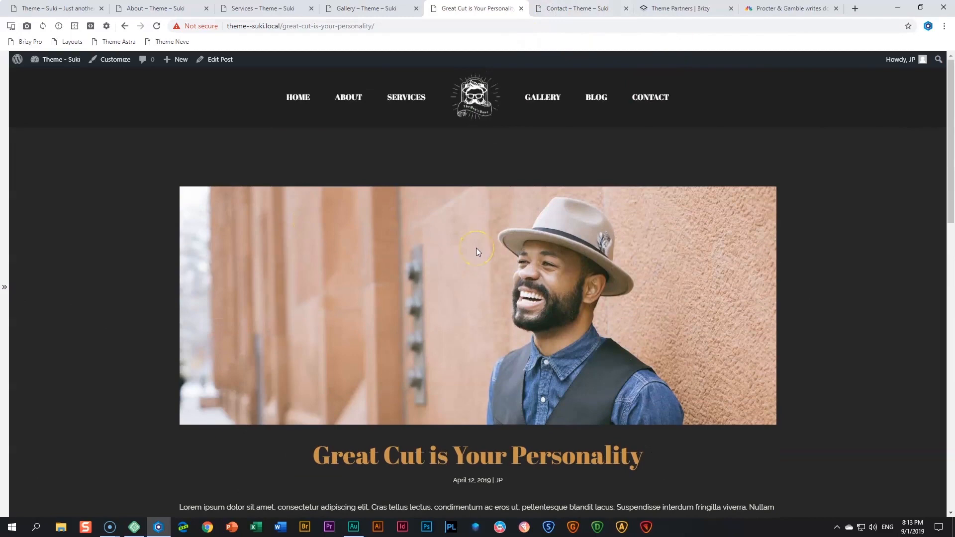
View the Contact page's booking form, map and footer, then return to the home page.
click(575, 8)
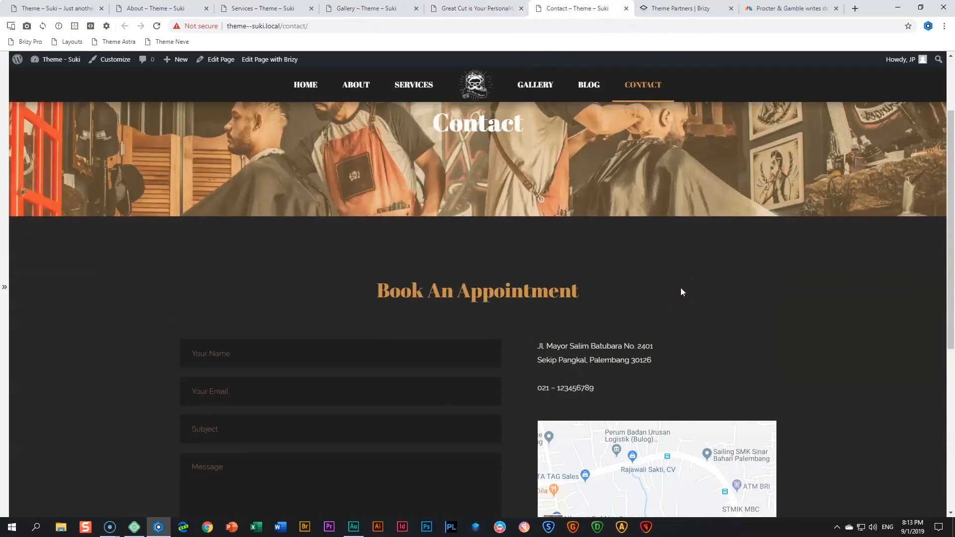
scroll(down, 3)
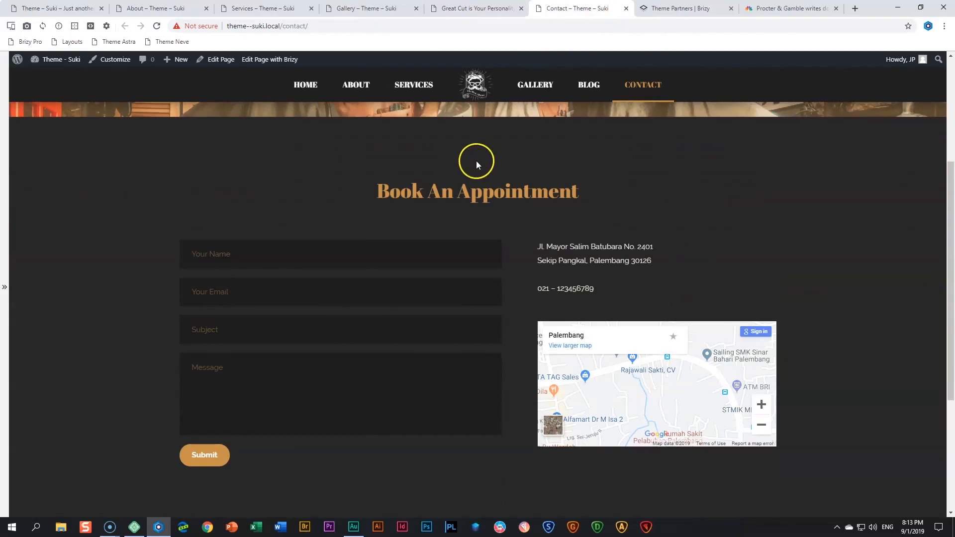
mouse_move(607, 199)
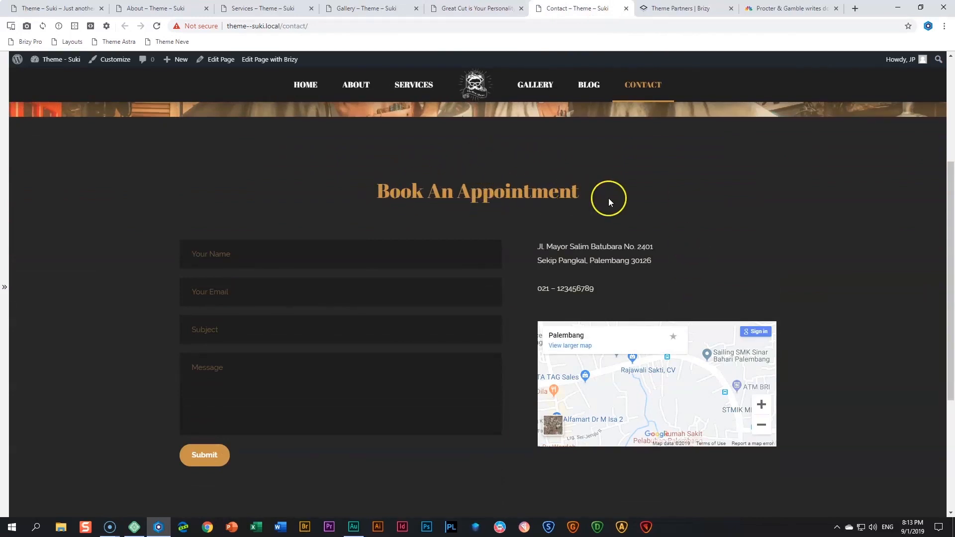
mouse_move(302, 242)
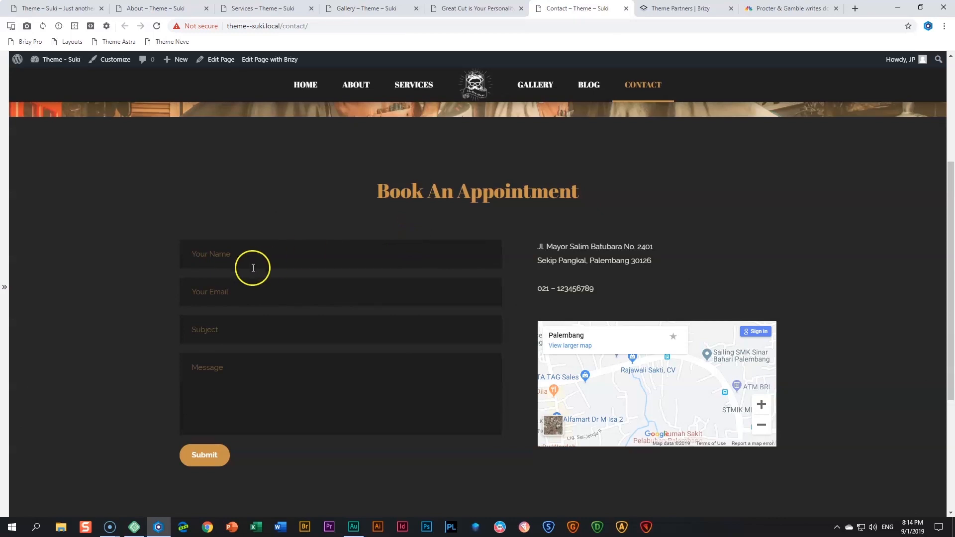
mouse_move(269, 60)
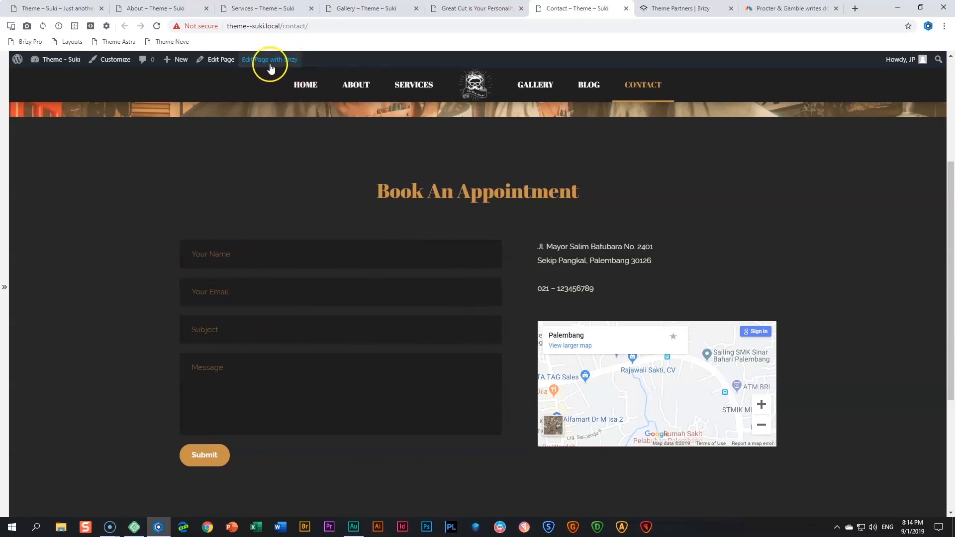
scroll(down, 3)
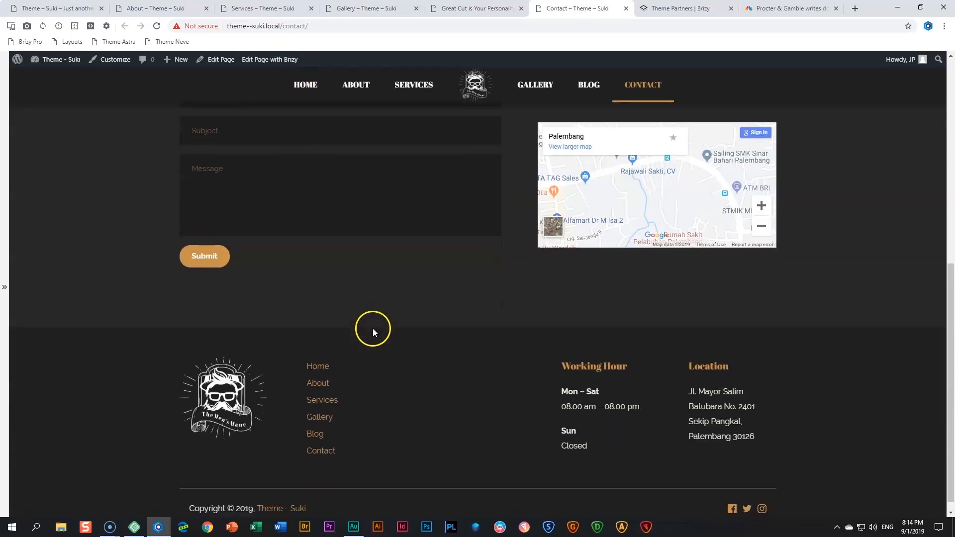
scroll(up, 3)
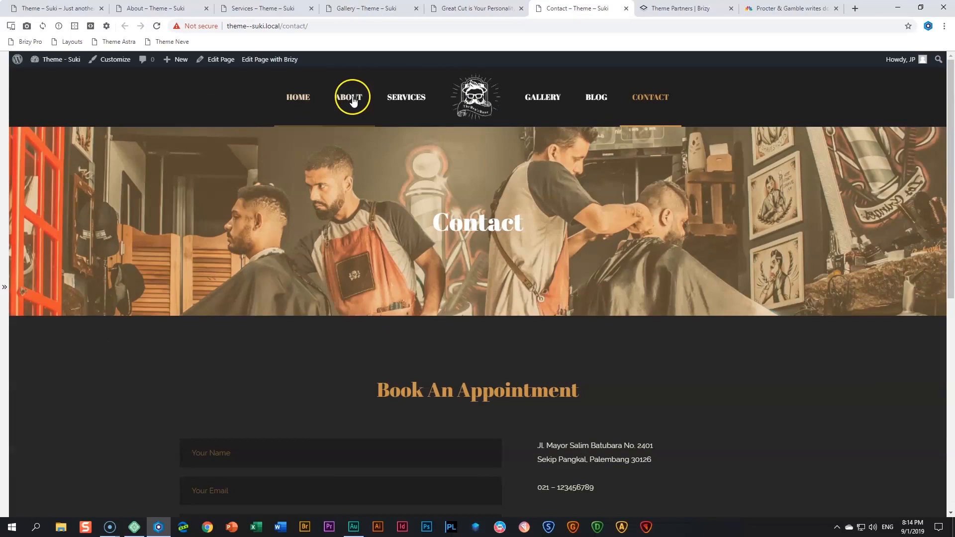
click(55, 8)
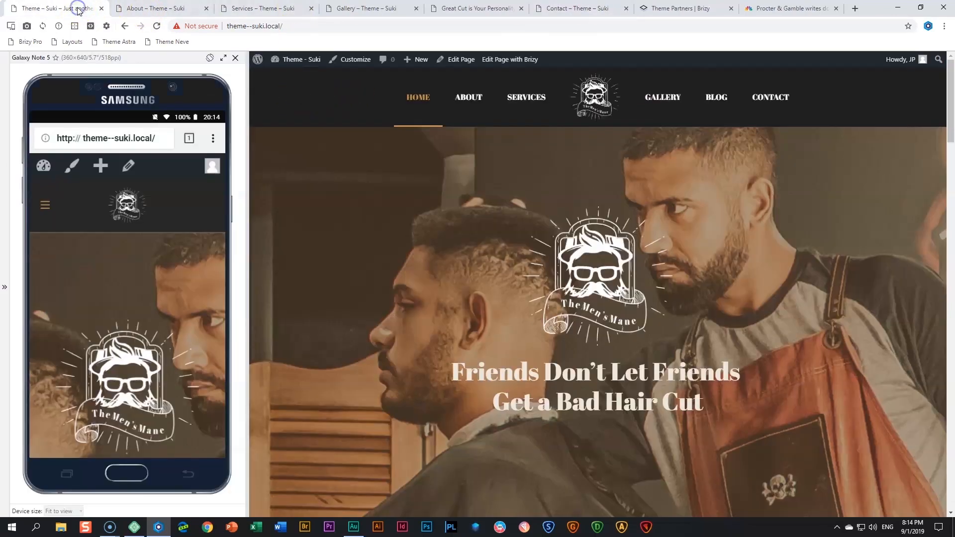
View the Great Cut post, then open and scroll 'Trendy Hair Cut Style 2019'.
scroll(down, 3)
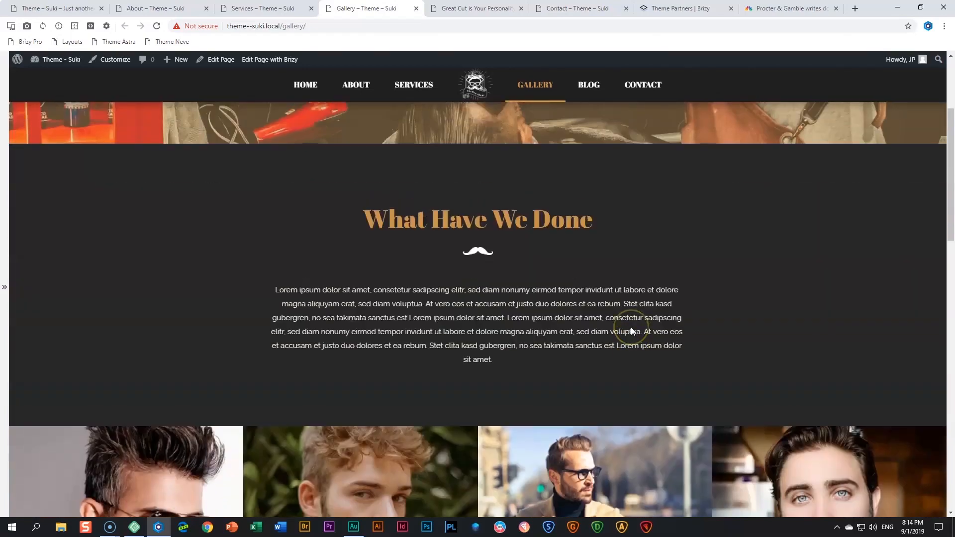
click(477, 8)
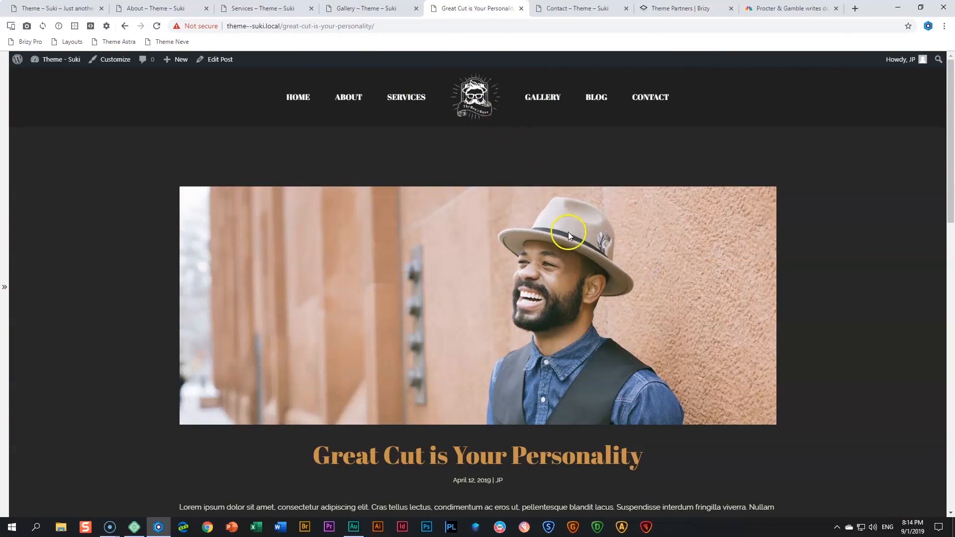
click(596, 97)
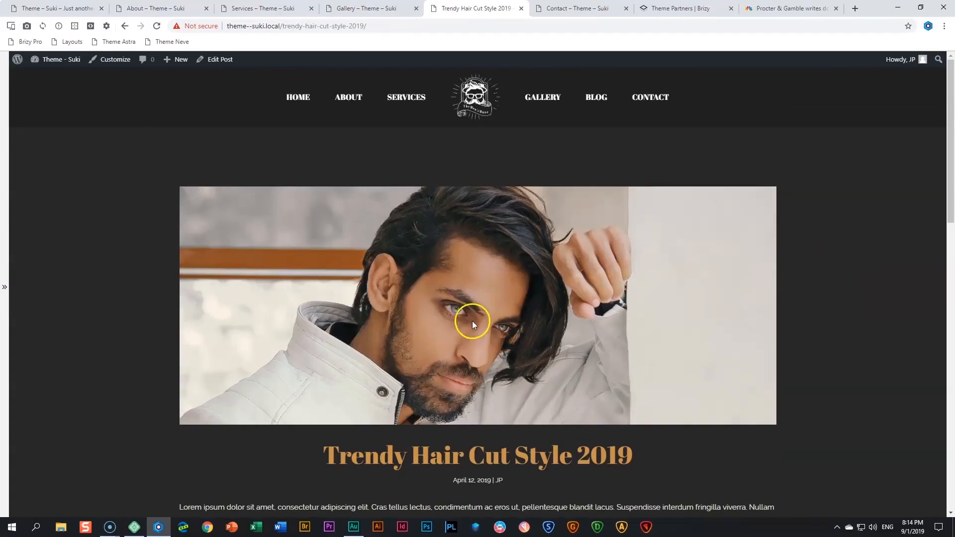
scroll(down, 3)
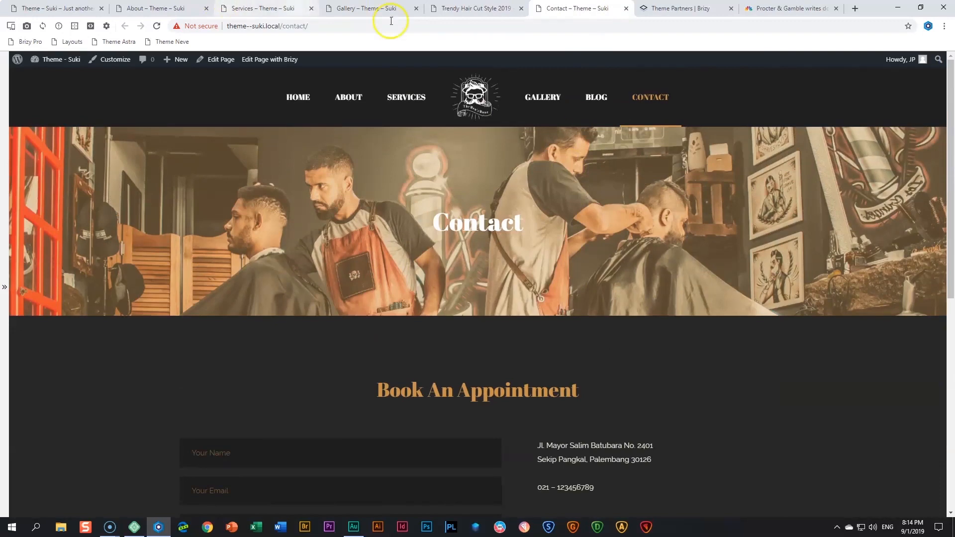
click(60, 59)
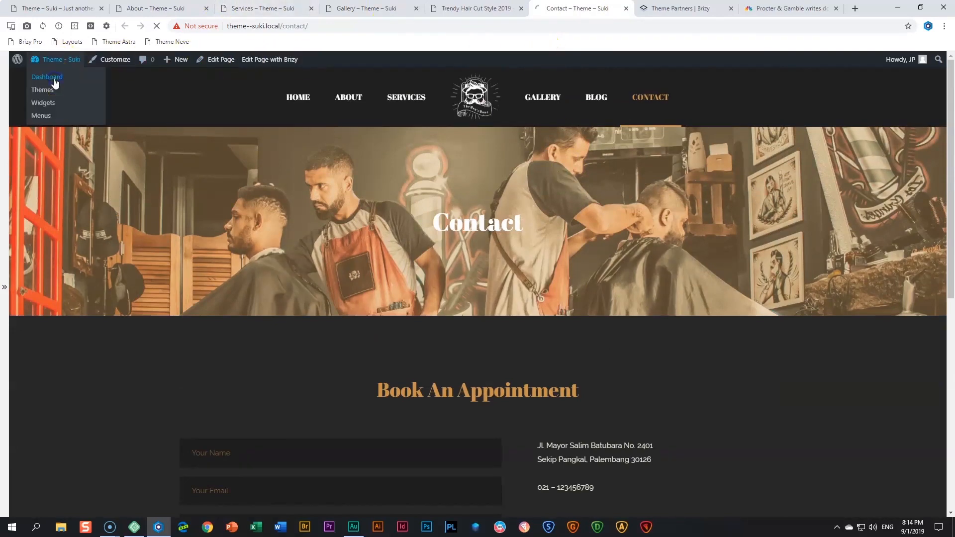
Open Dashboard > Appearance > Themes, peek at brizy.io, then open Suki's Sites Import library.
click(46, 76)
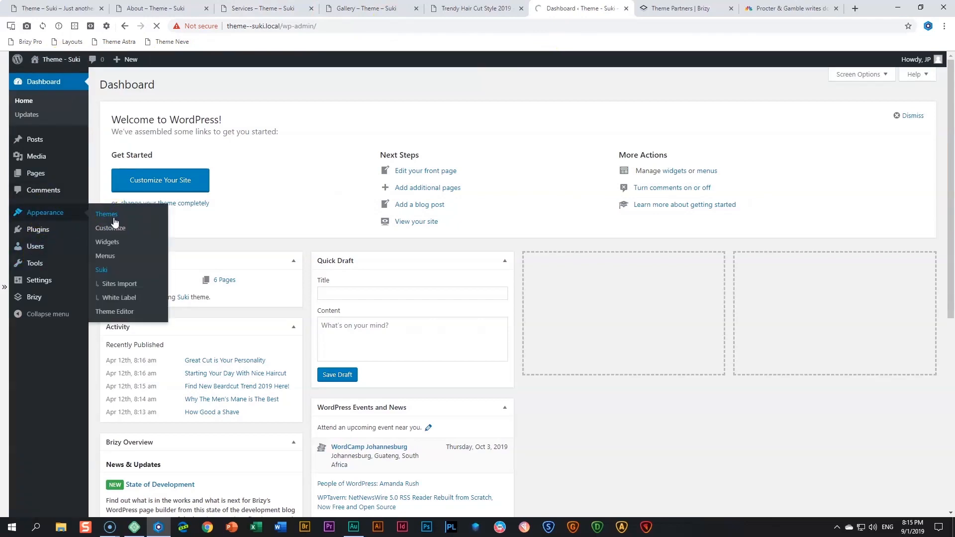
click(106, 214)
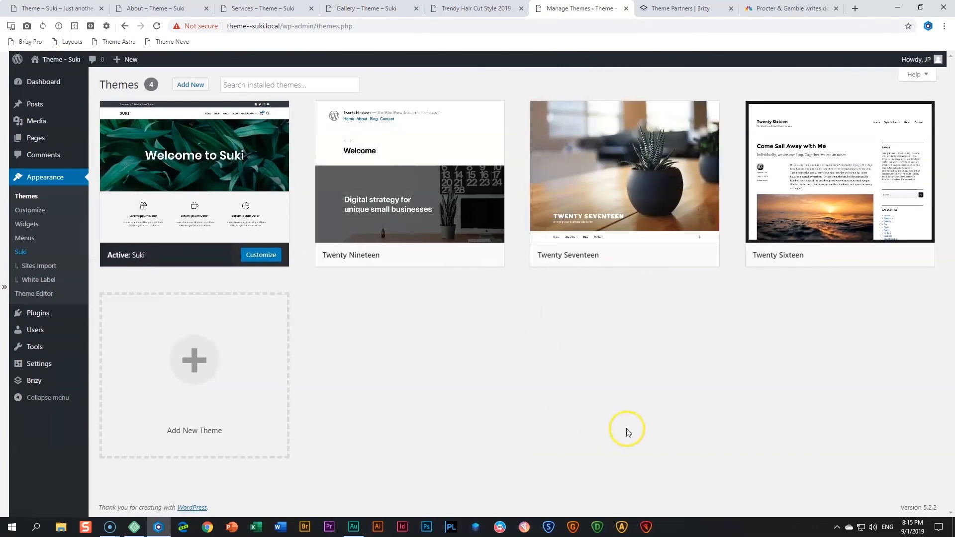
click(682, 8)
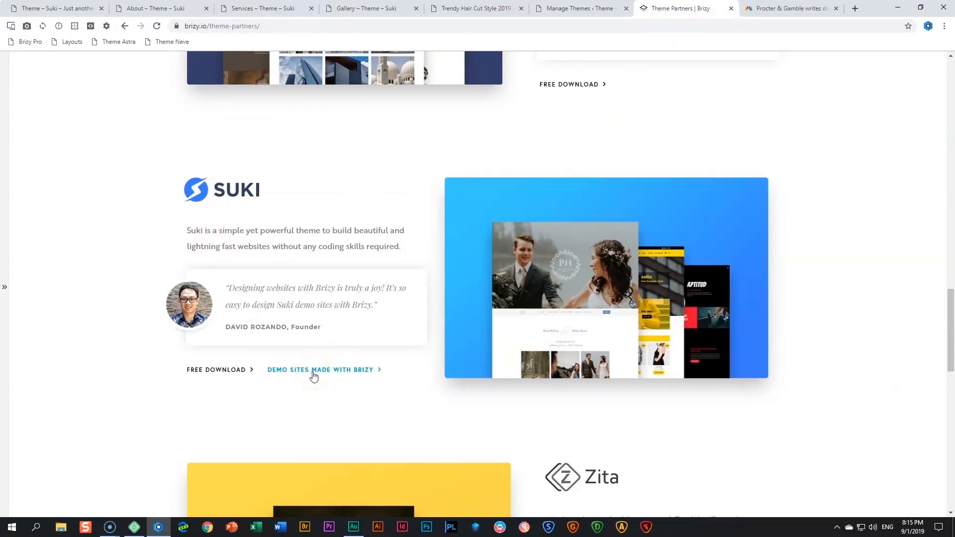
mouse_move(315, 376)
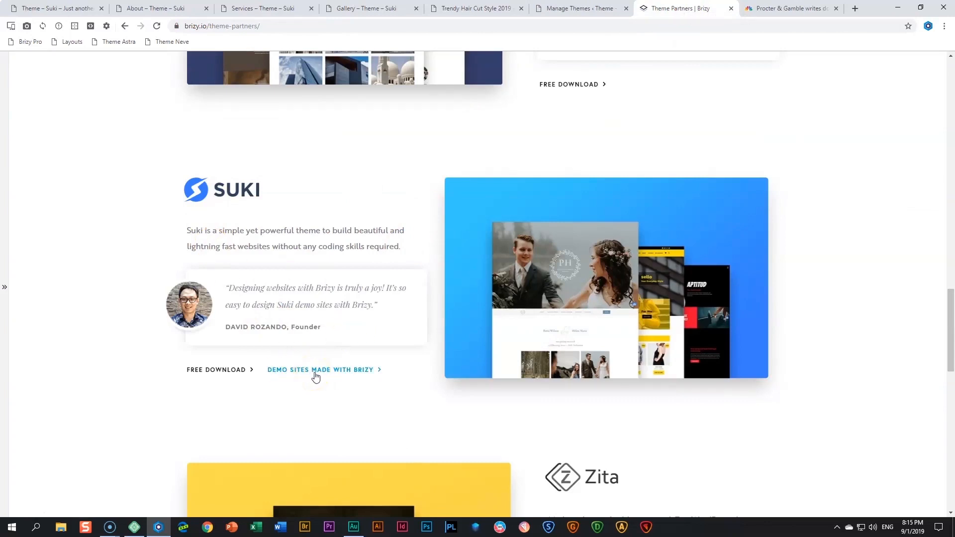
click(575, 8)
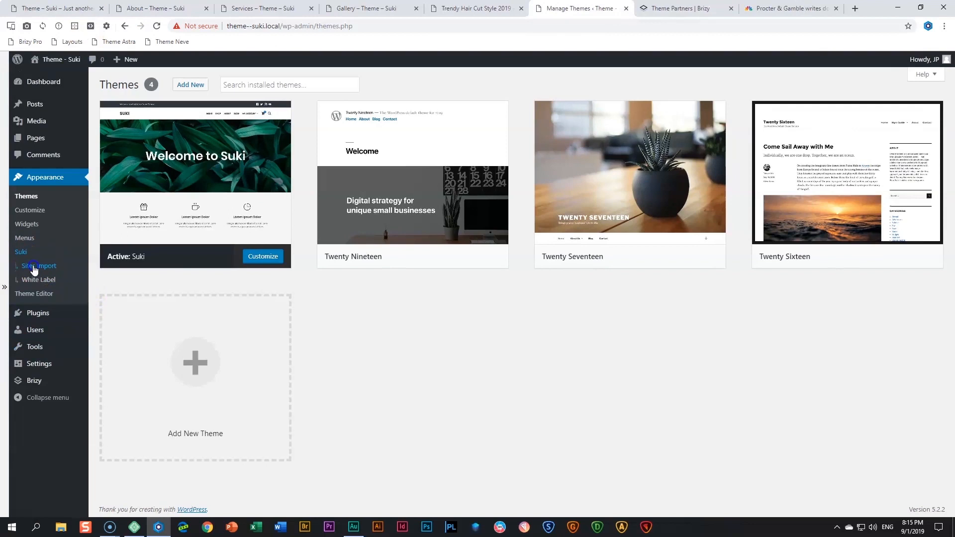
click(39, 265)
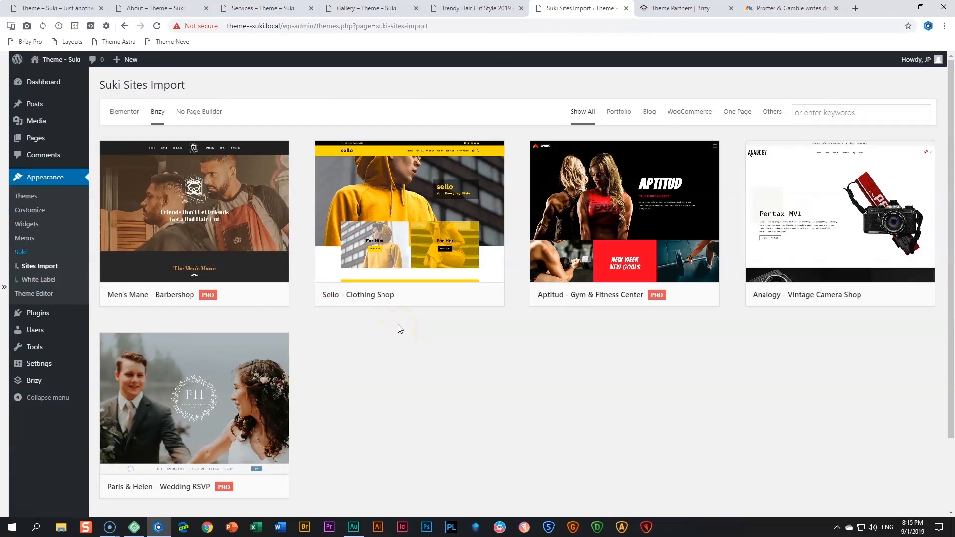
mouse_move(179, 287)
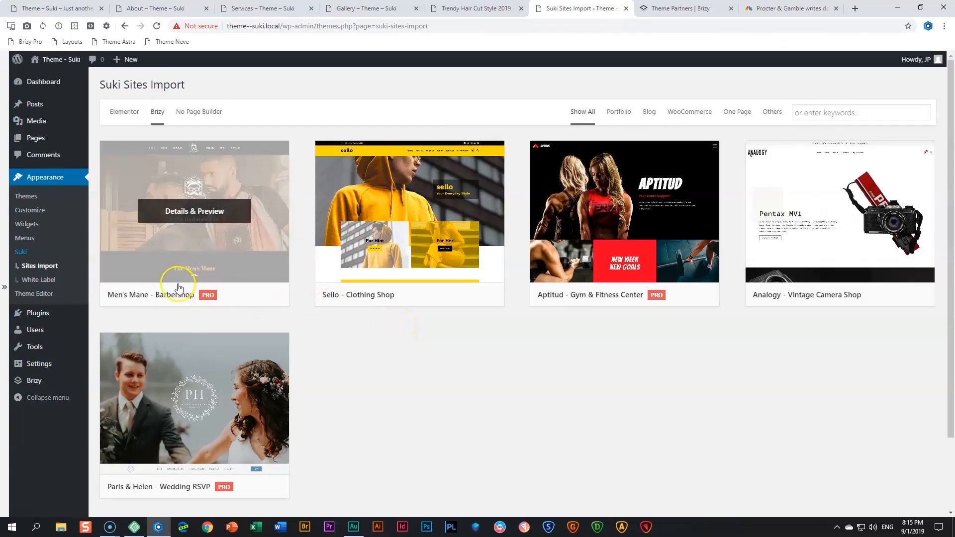
Scroll through the Men's Mane barbershop demo preview, then return to the live Gallery page.
click(195, 211)
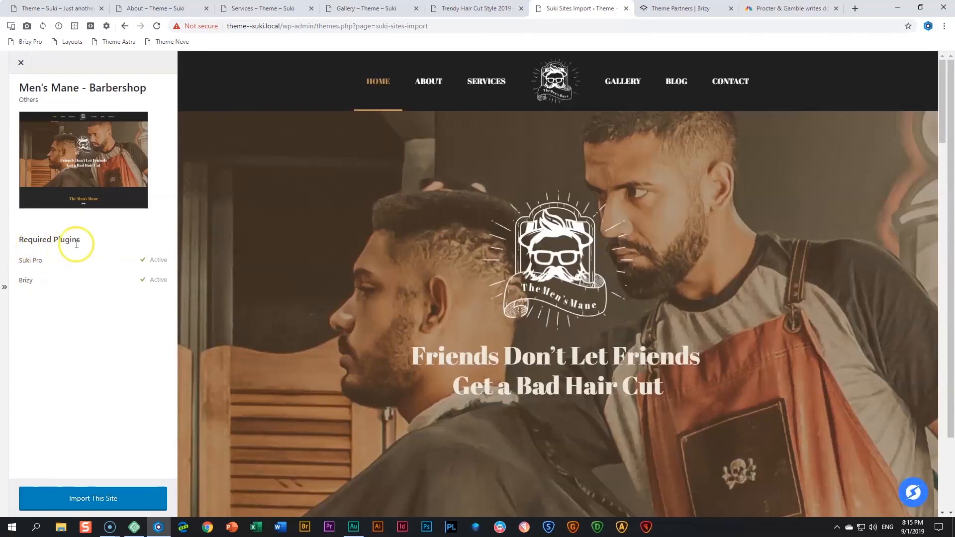
mouse_move(97, 249)
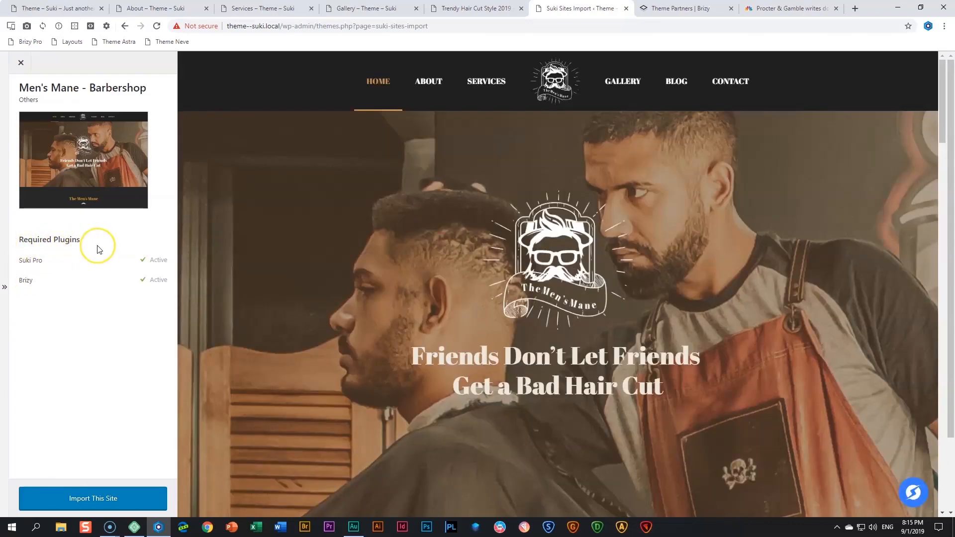
mouse_move(57, 262)
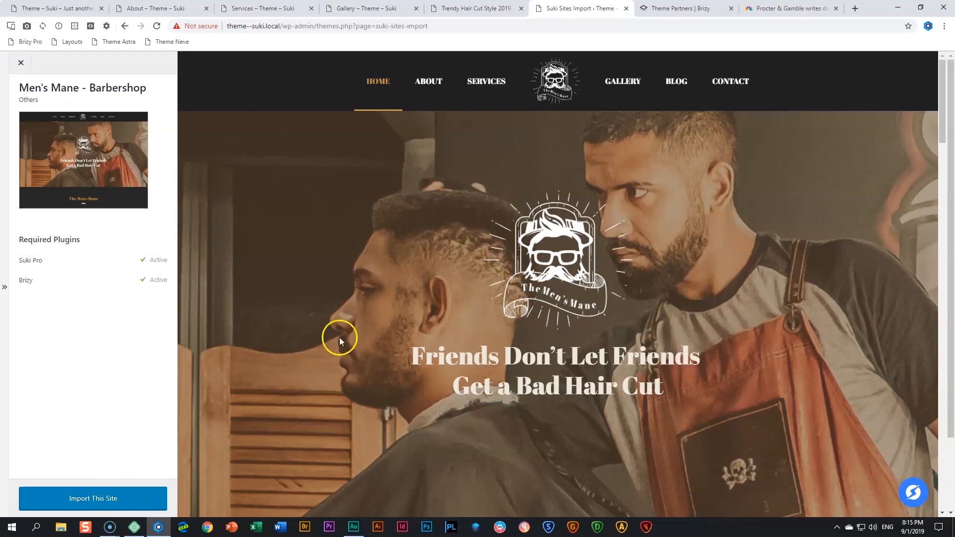
mouse_move(562, 299)
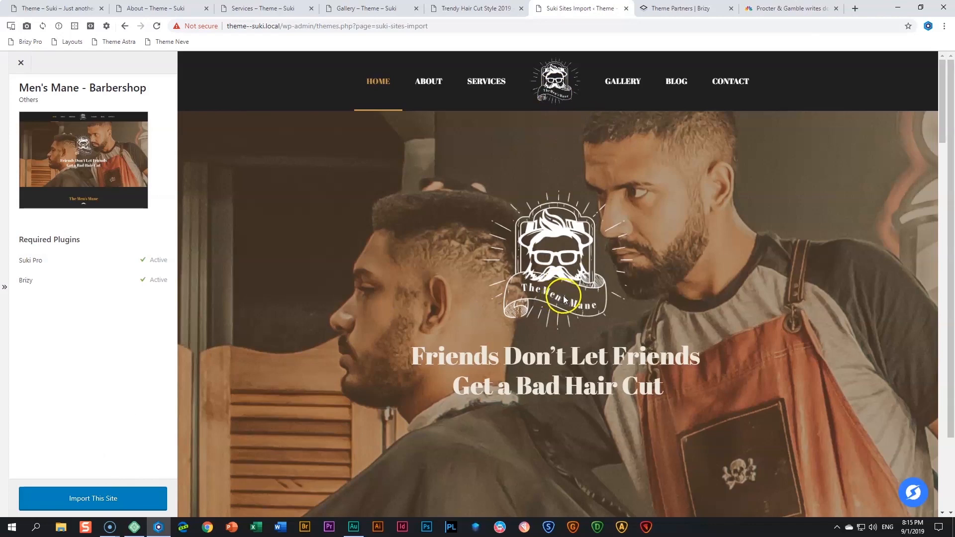
scroll(down, 3)
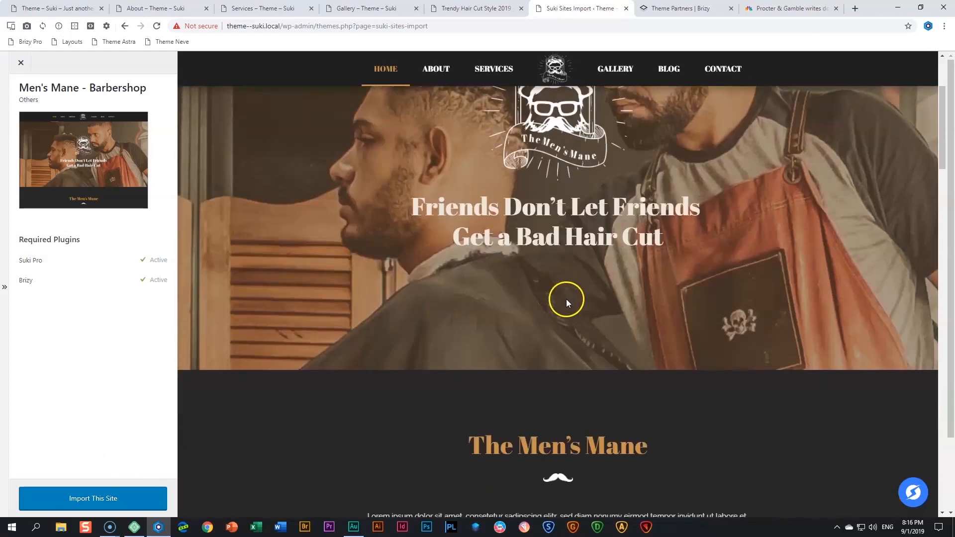
scroll(down, 3)
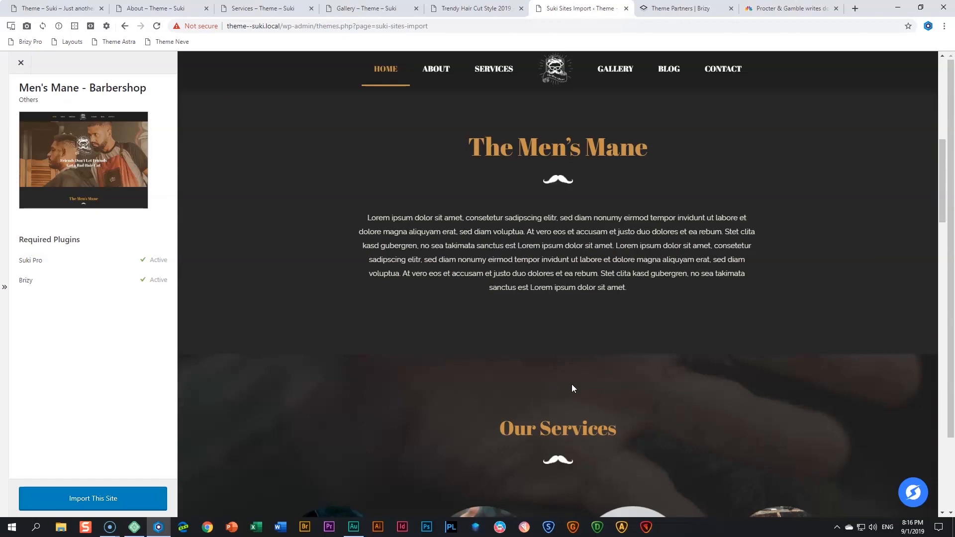
scroll(down, 3)
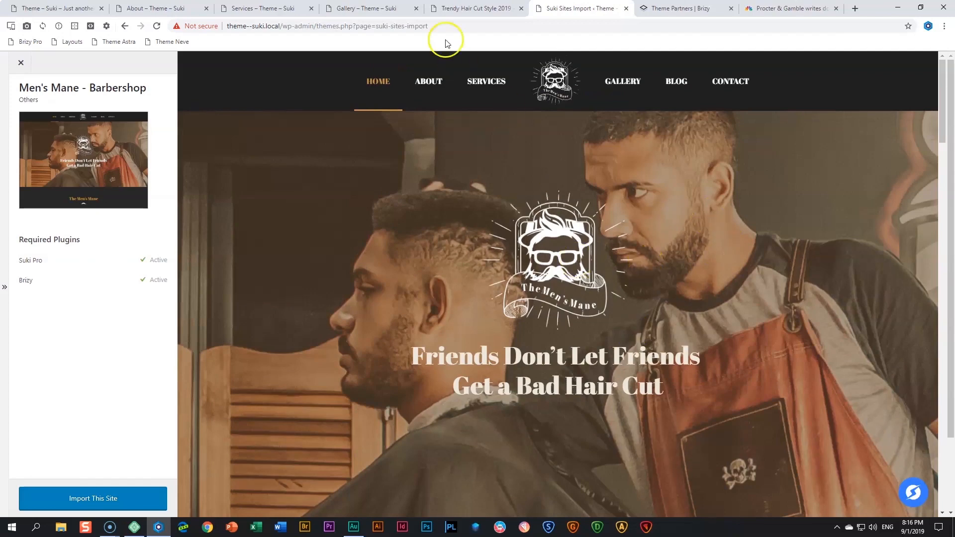
click(474, 8)
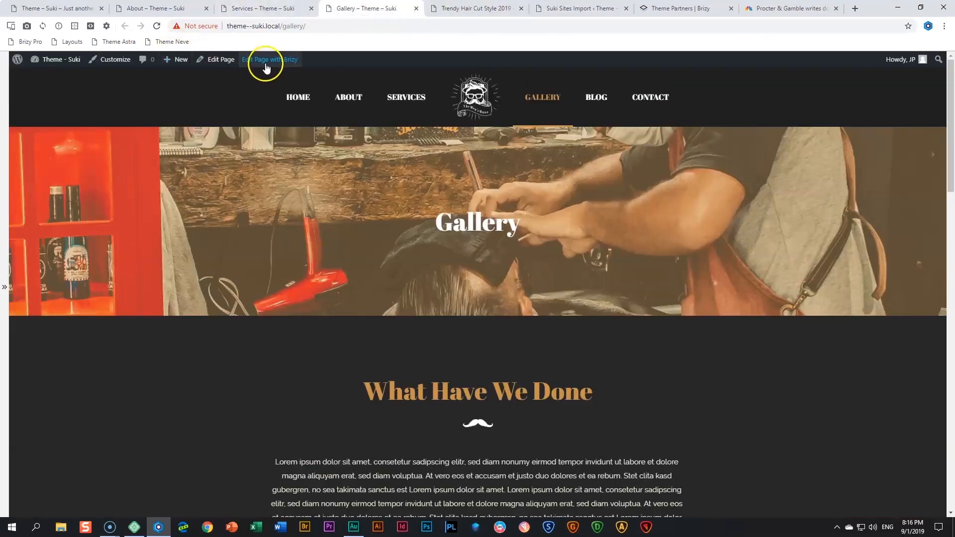
View the Gallery page's global colours and fonts in Brizy, then return to Brizy's Theme Partners page.
click(268, 59)
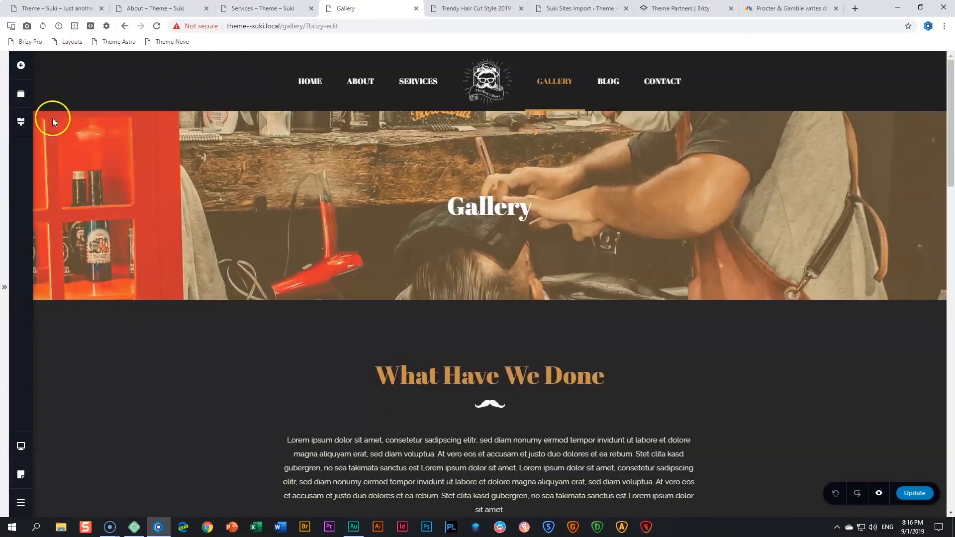
click(20, 122)
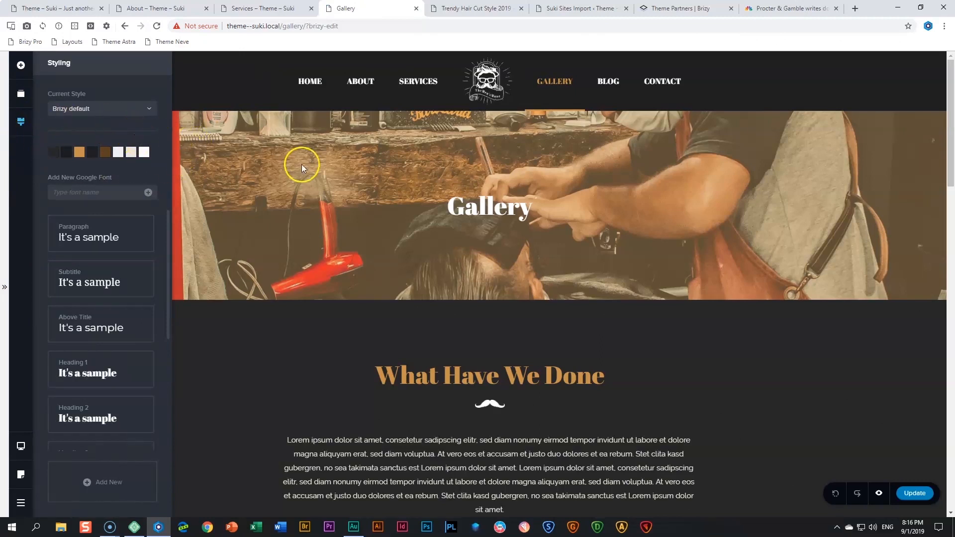
mouse_move(168, 198)
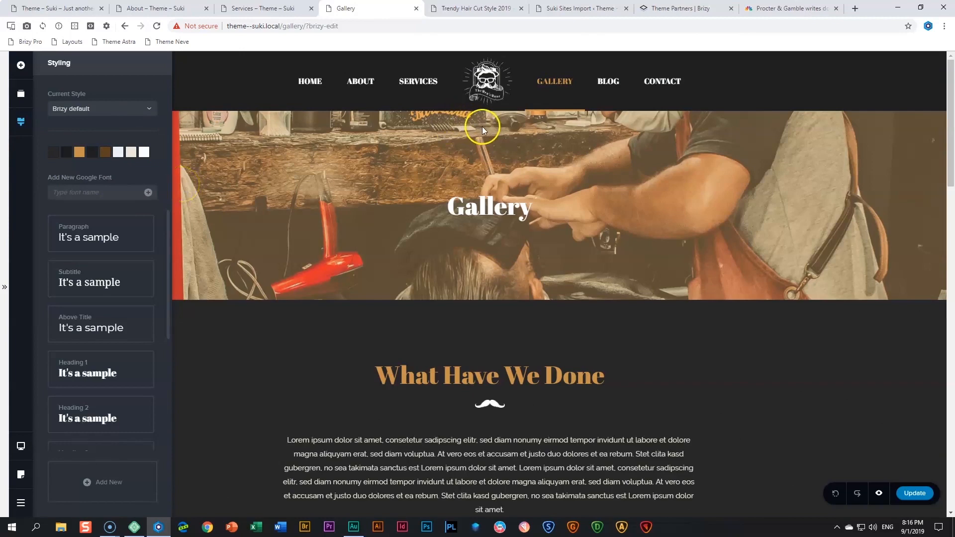
click(682, 8)
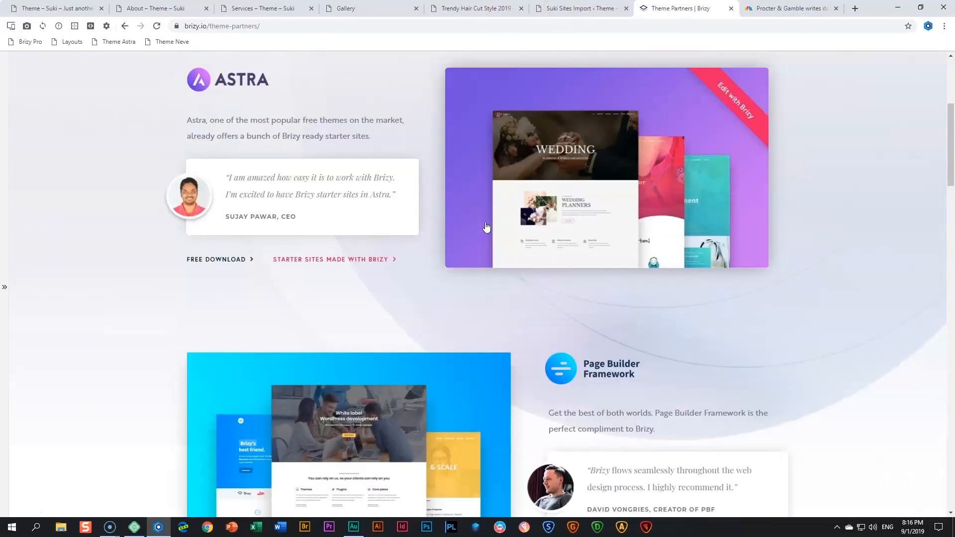
scroll(down, 3)
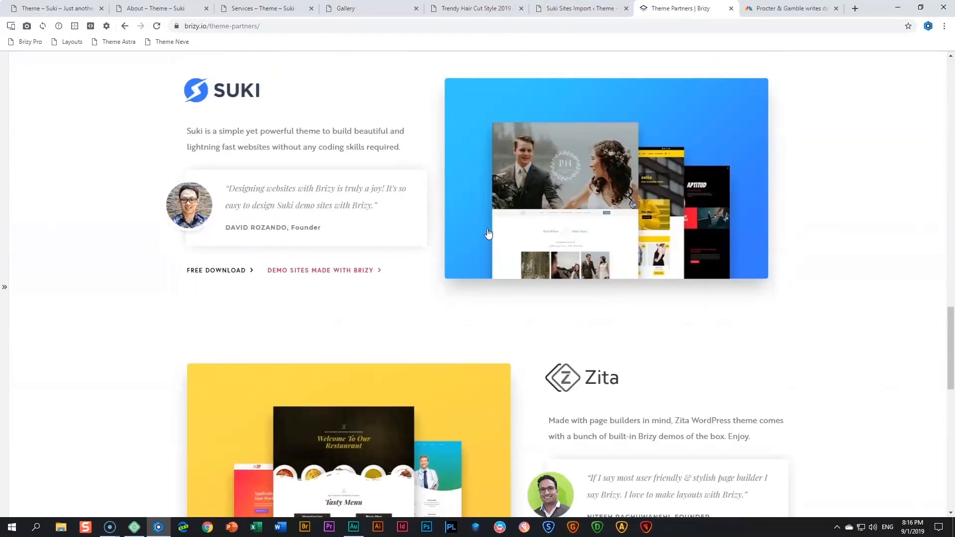
scroll(down, 3)
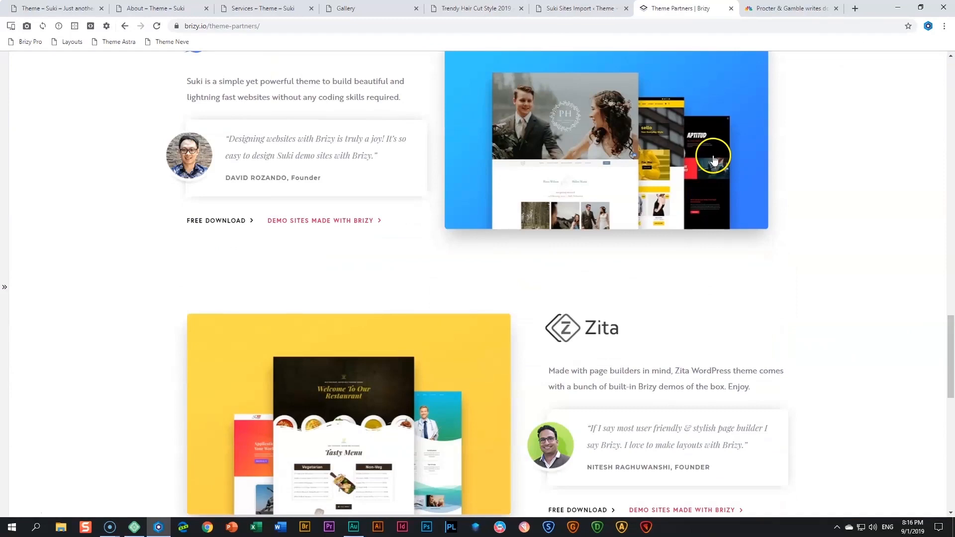
scroll(down, 3)
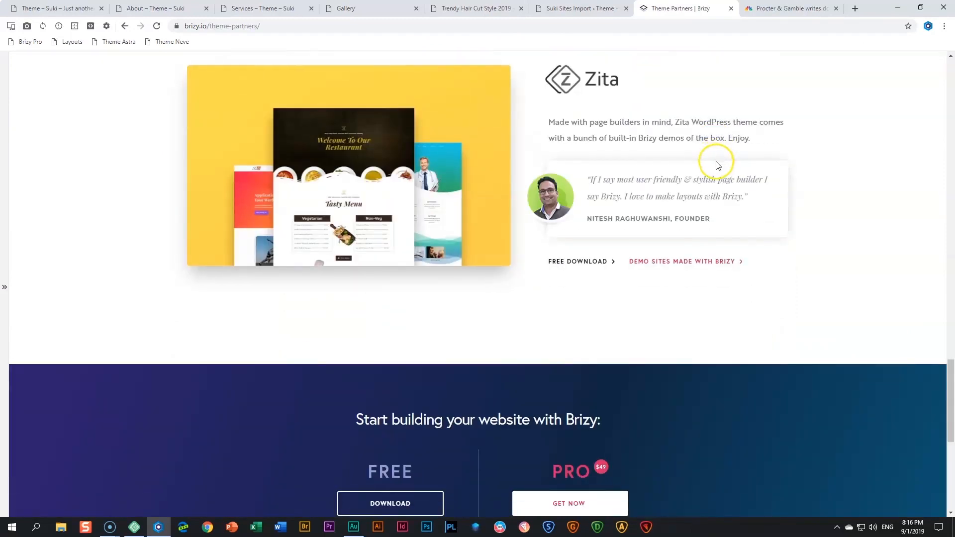